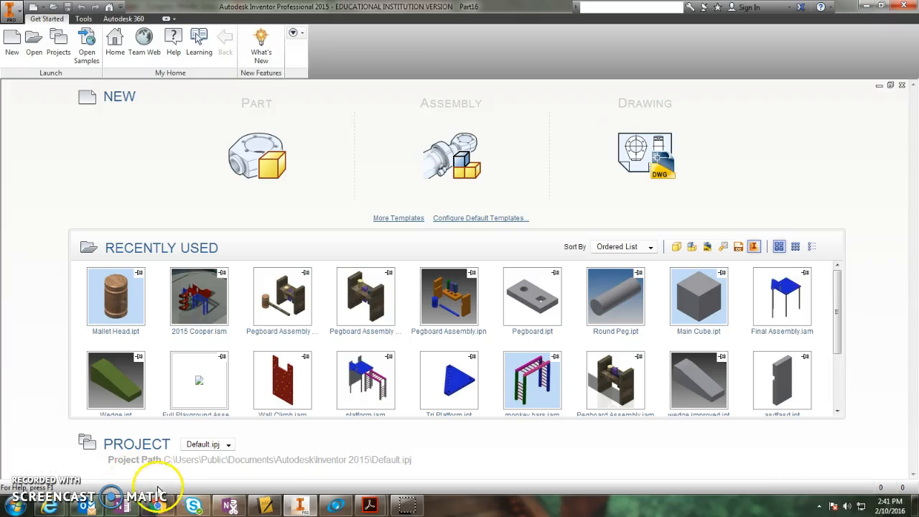
{"action": "mouse_move", "coordinate": [68, 373]}
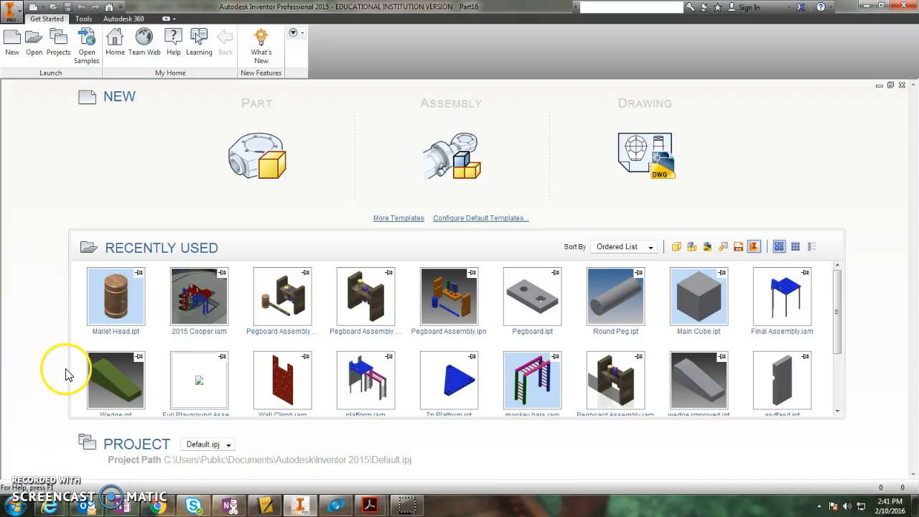
{"action": "mouse_move", "coordinate": [65, 370]}
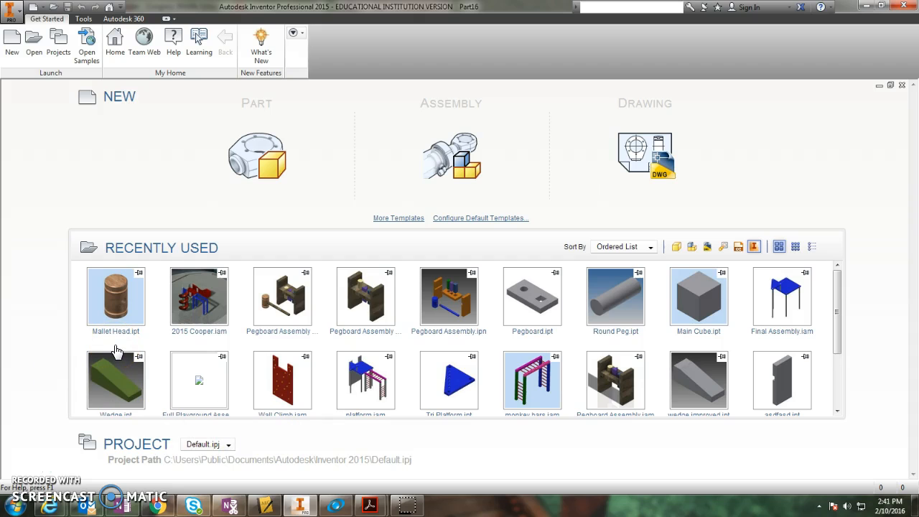
{"action": "mouse_move", "coordinate": [42, 384]}
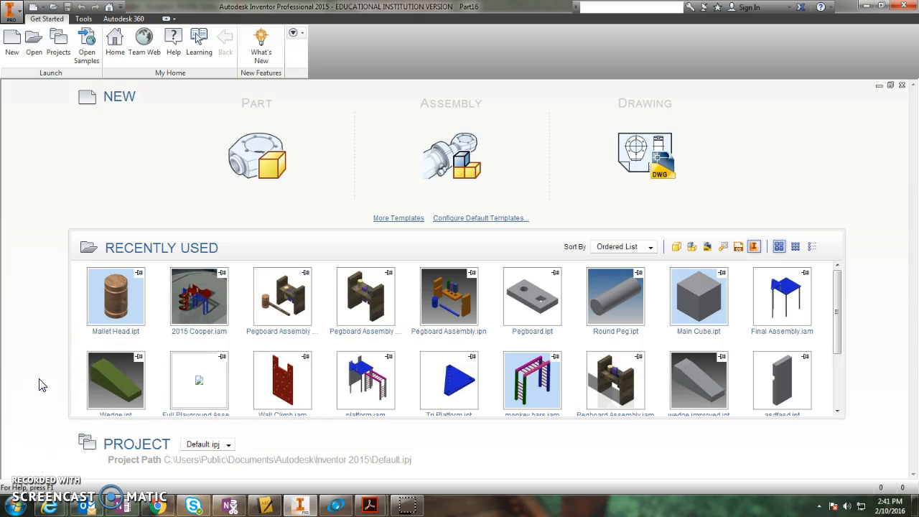
{"action": "mouse_move", "coordinate": [250, 257]}
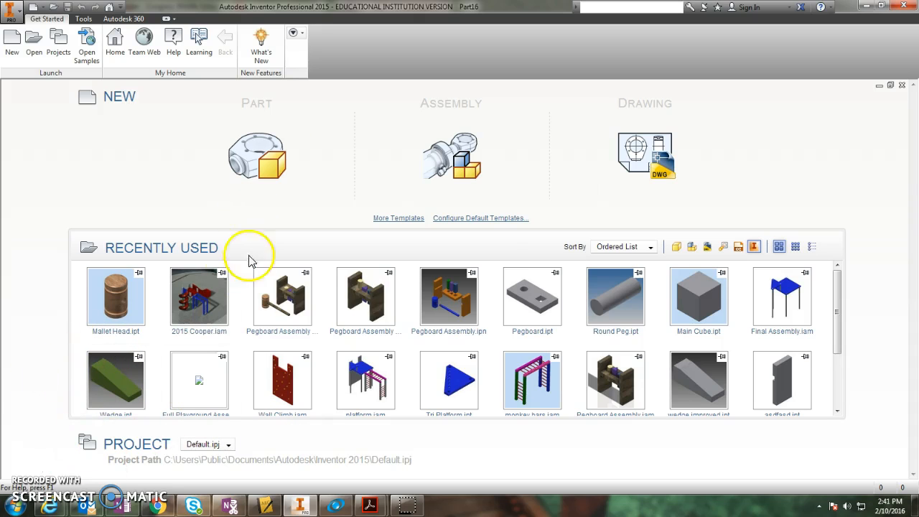
Draw a rectangle from the origin dimensioned 120 in wide and 132 in tall, shown in Front view.
{"action": "left_click", "coordinate": [256, 156]}
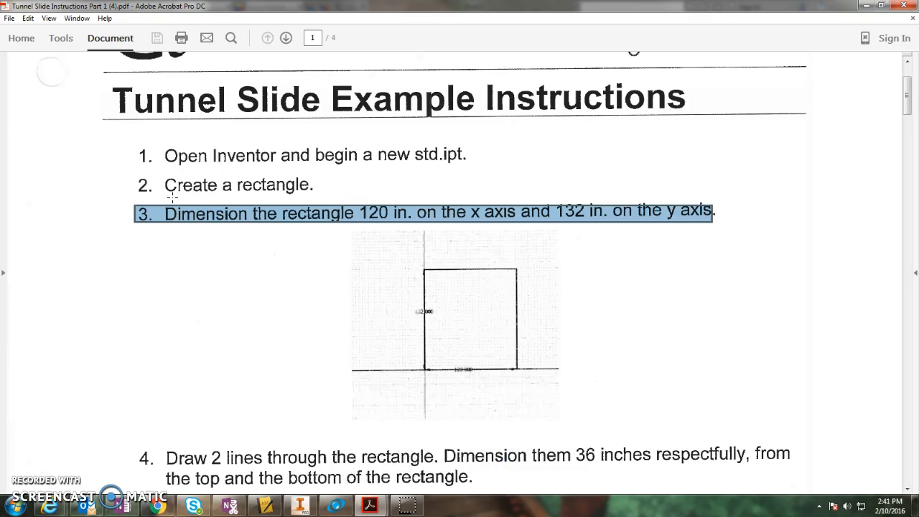
{"action": "mouse_move", "coordinate": [197, 258]}
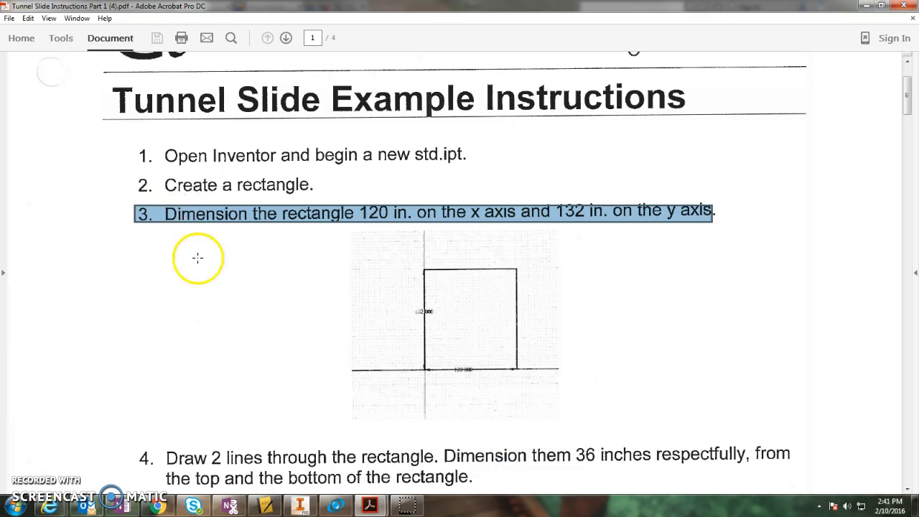
{"action": "mouse_move", "coordinate": [163, 234]}
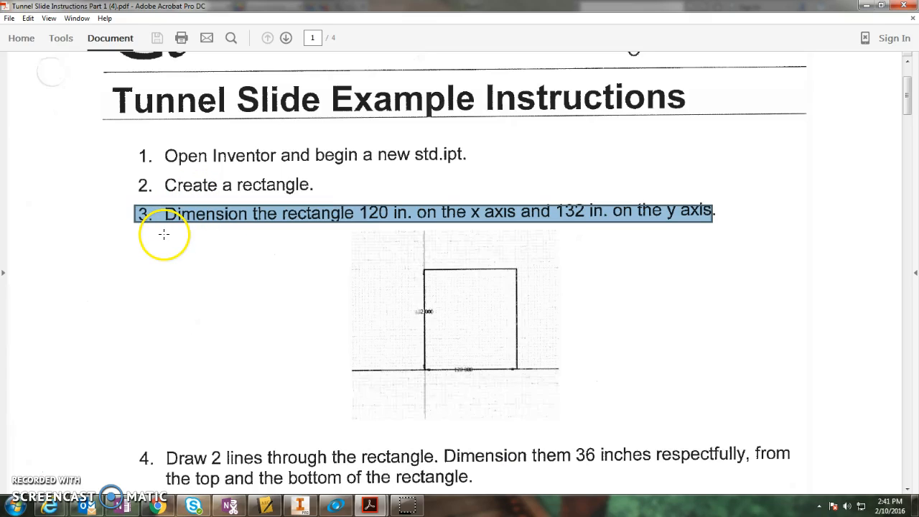
{"action": "mouse_move", "coordinate": [272, 221]}
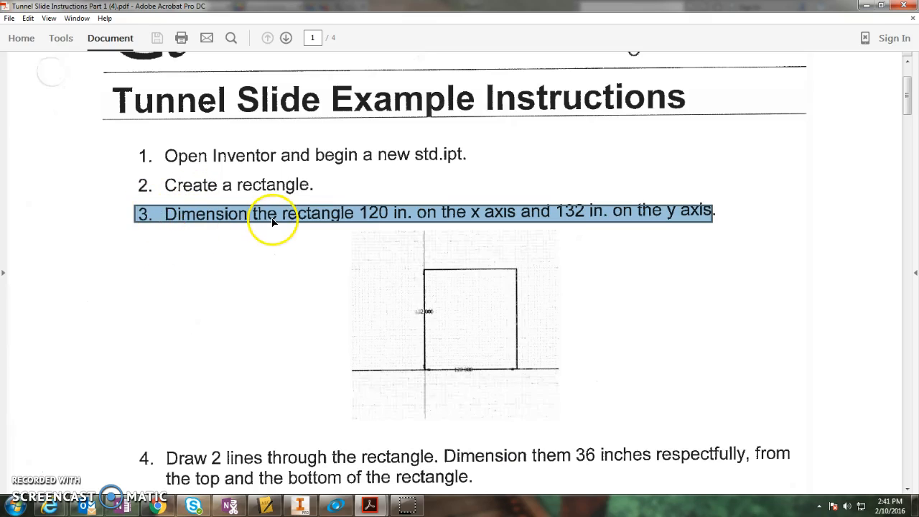
{"action": "mouse_move", "coordinate": [384, 221]}
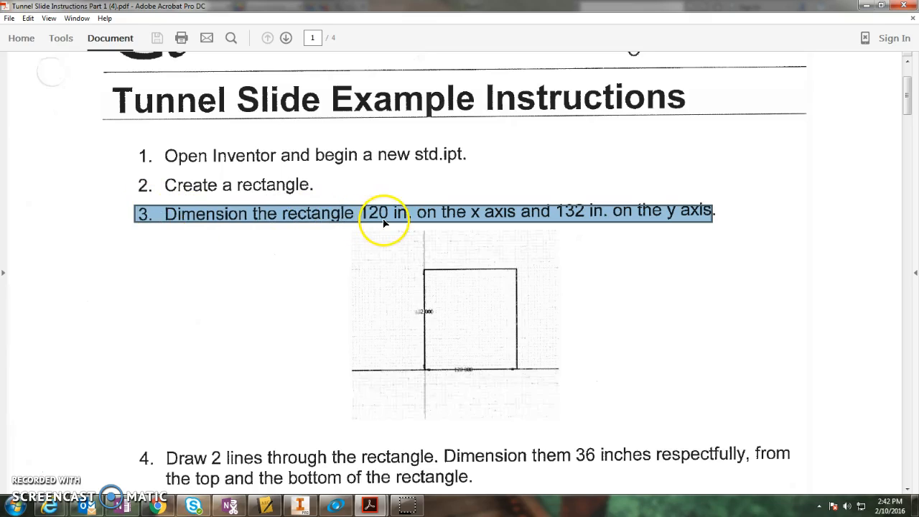
{"action": "mouse_move", "coordinate": [510, 223]}
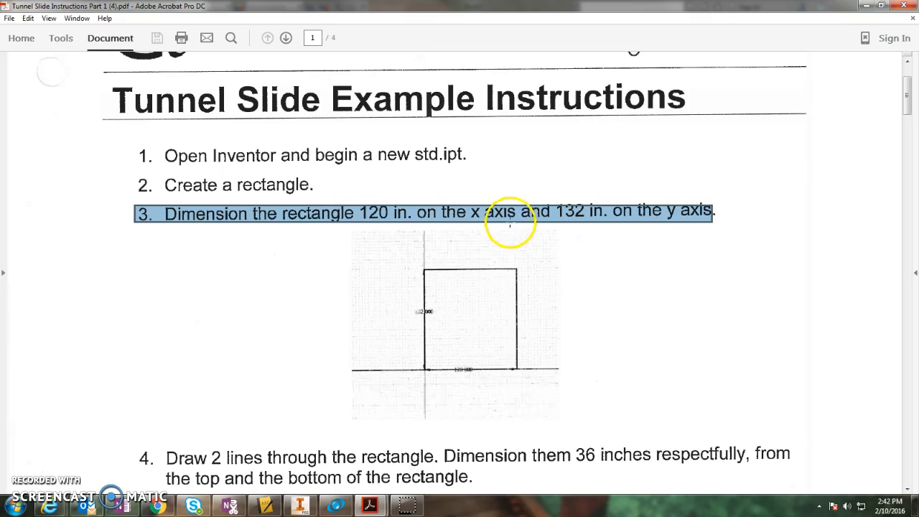
{"action": "mouse_move", "coordinate": [635, 220]}
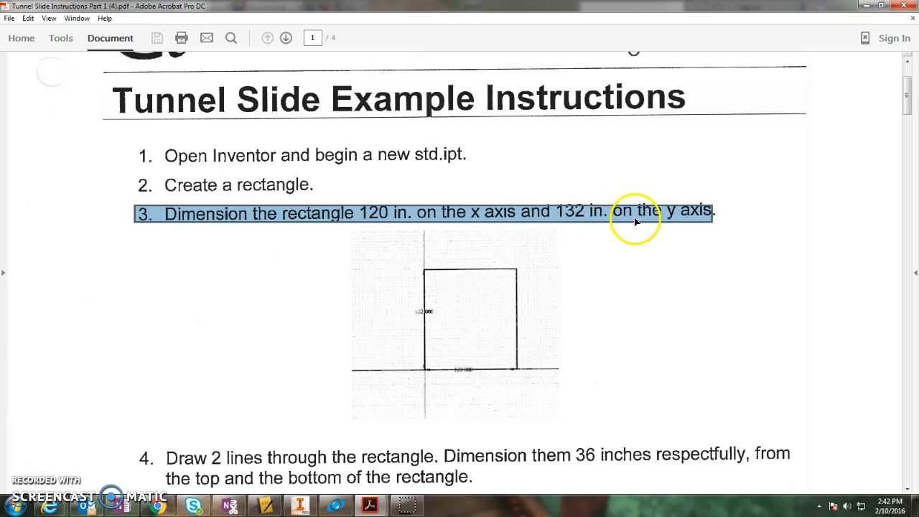
{"action": "mouse_move", "coordinate": [425, 376]}
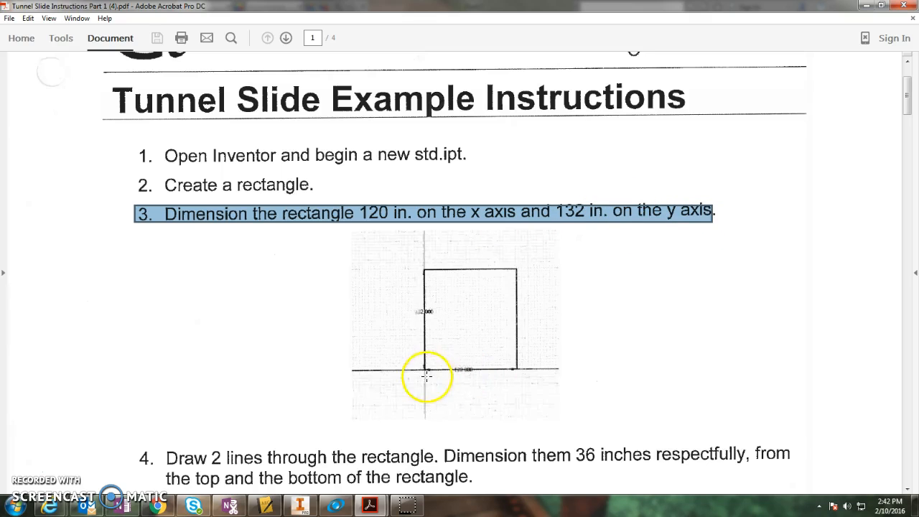
{"action": "left_click", "coordinate": [369, 505]}
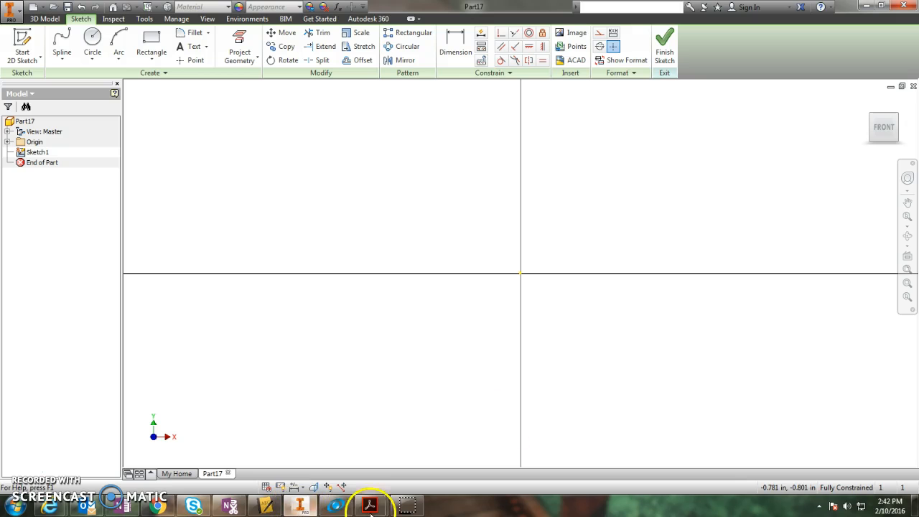
{"action": "left_click", "coordinate": [150, 45]}
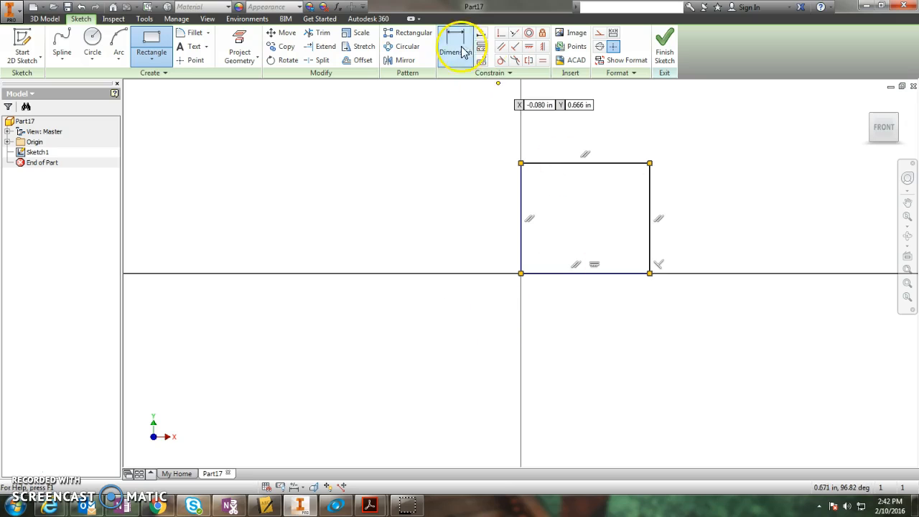
{"action": "left_click", "coordinate": [450, 51]}
{"action": "type", "text": "13"}
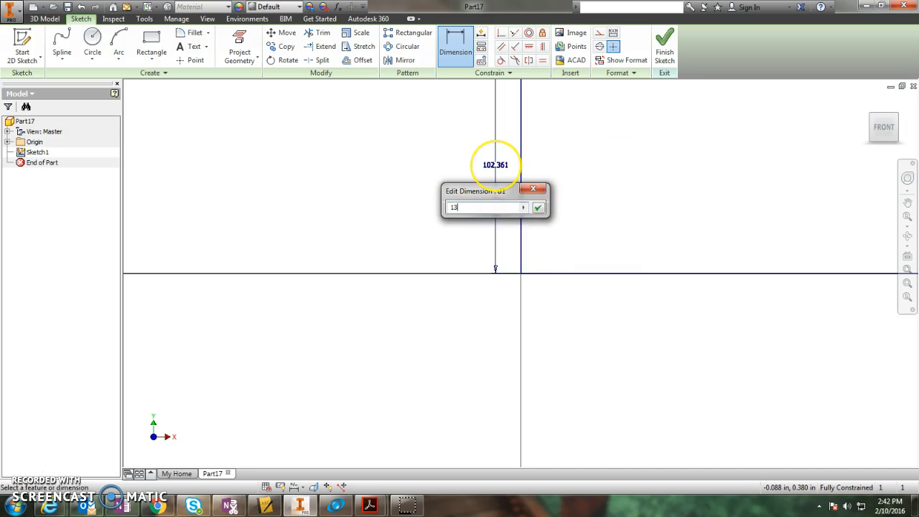
{"action": "left_click", "coordinate": [537, 208]}
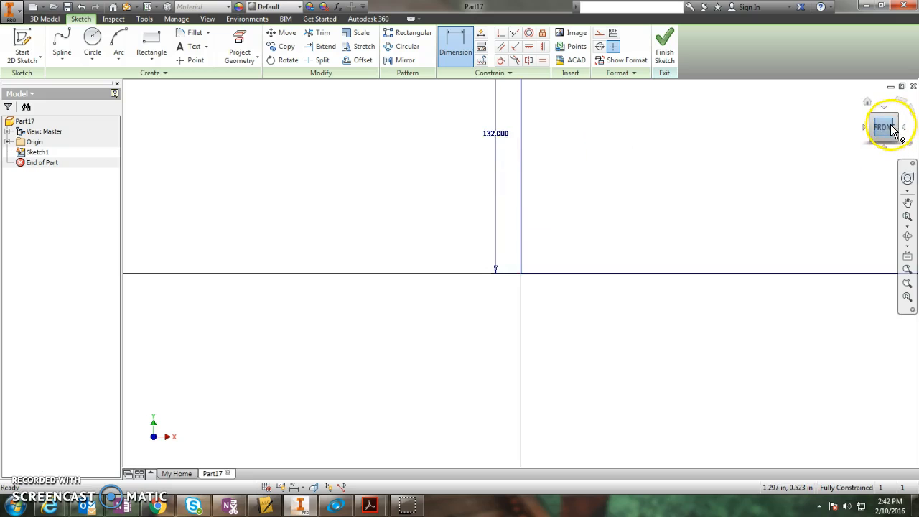
{"action": "left_click", "coordinate": [883, 127]}
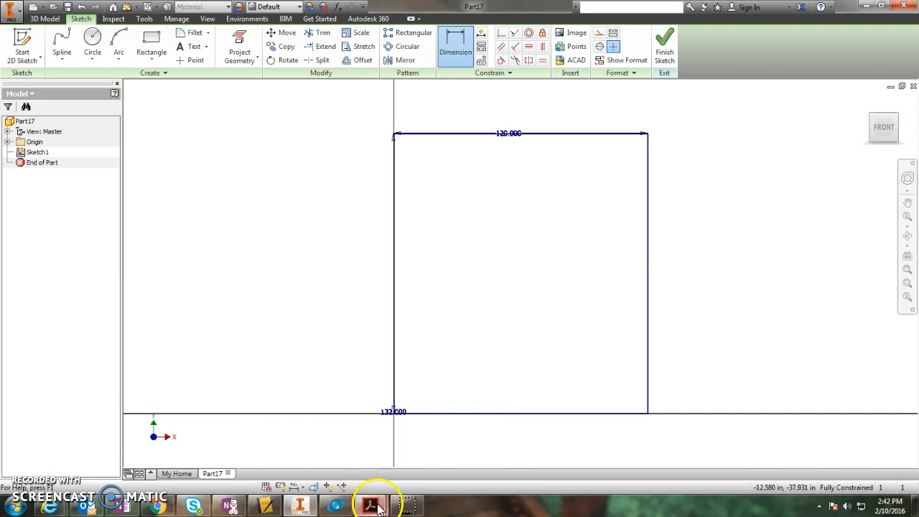
{"action": "left_click", "coordinate": [370, 504]}
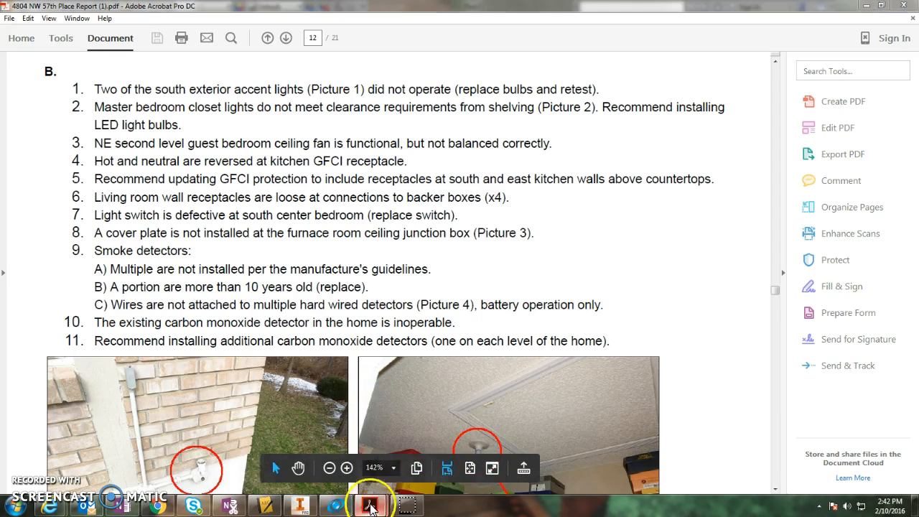
{"action": "left_click", "coordinate": [371, 505]}
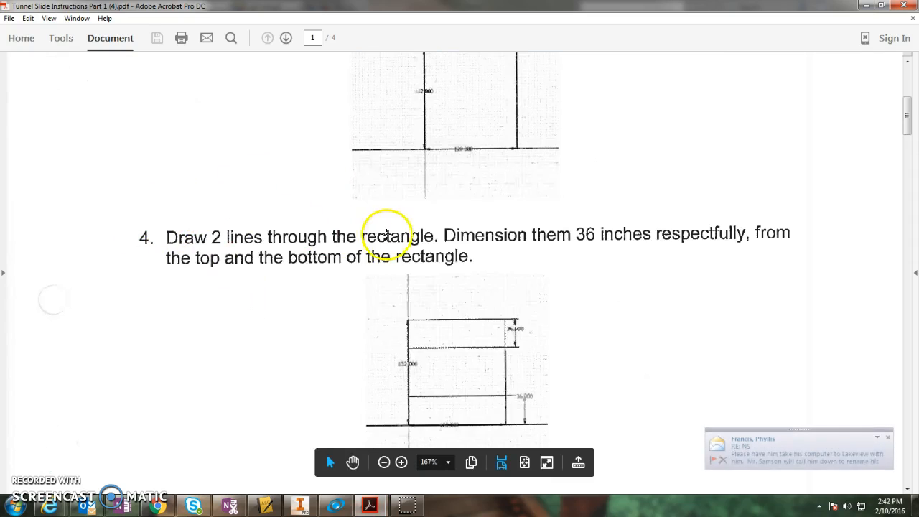
{"action": "mouse_move", "coordinate": [491, 248]}
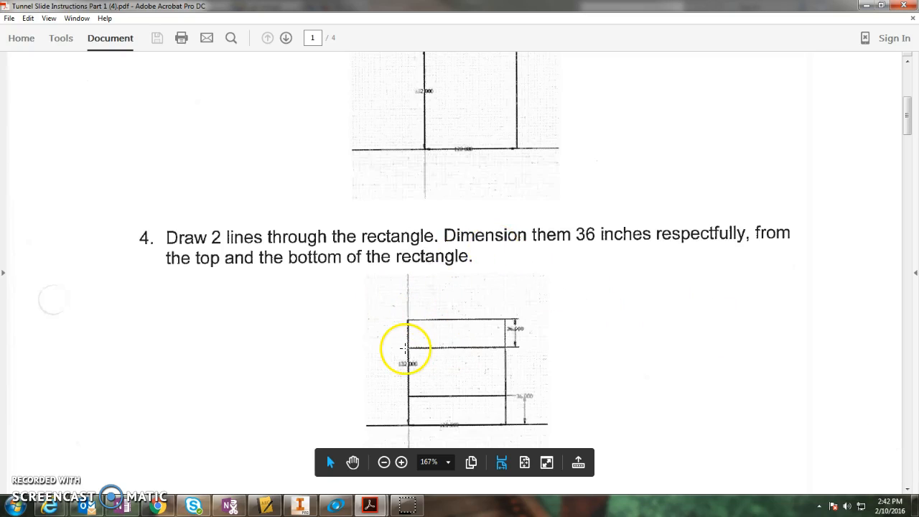
{"action": "mouse_move", "coordinate": [442, 441]}
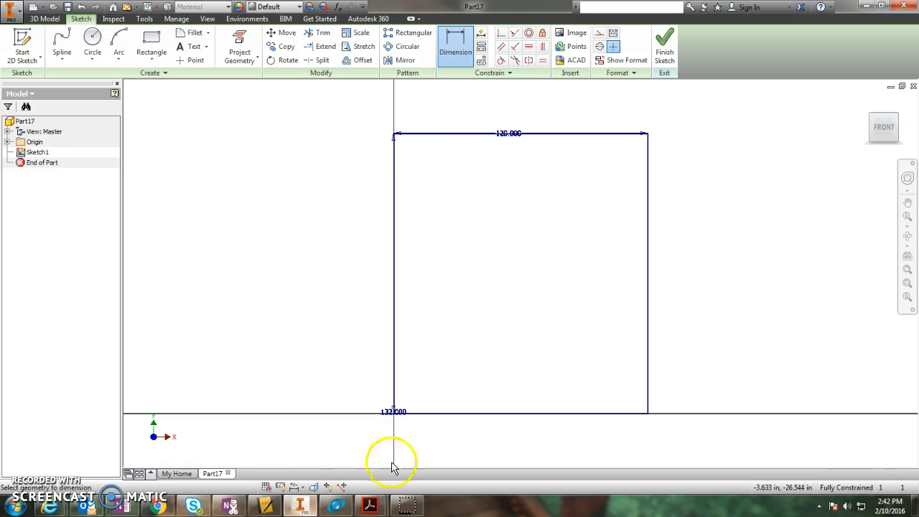
Draw two horizontal lines across the rectangle, dimensioned 36 in from top and bottom.
{"action": "left_click", "coordinate": [62, 46]}
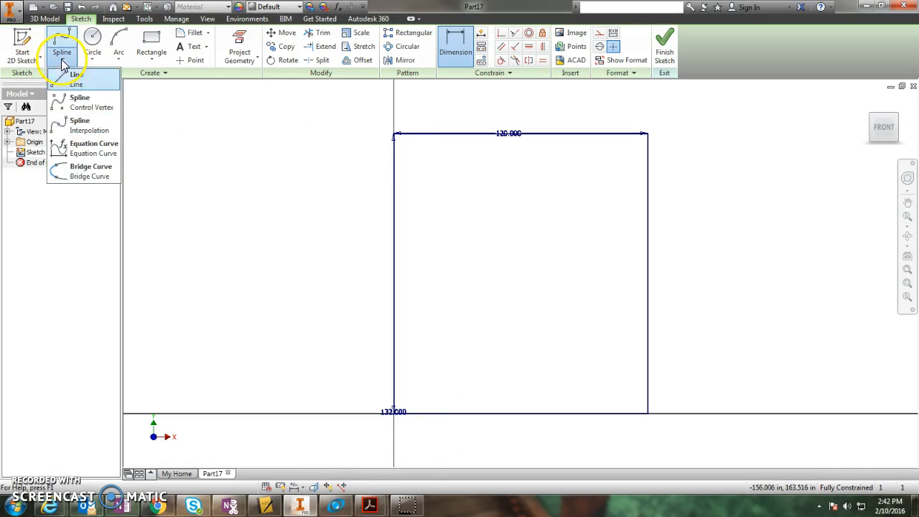
{"action": "left_click", "coordinate": [76, 84]}
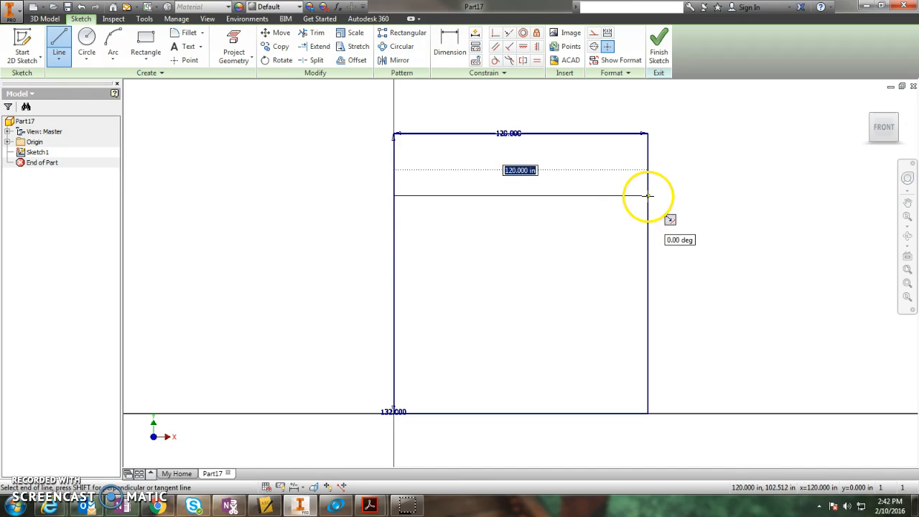
{"action": "left_click", "coordinate": [646, 196]}
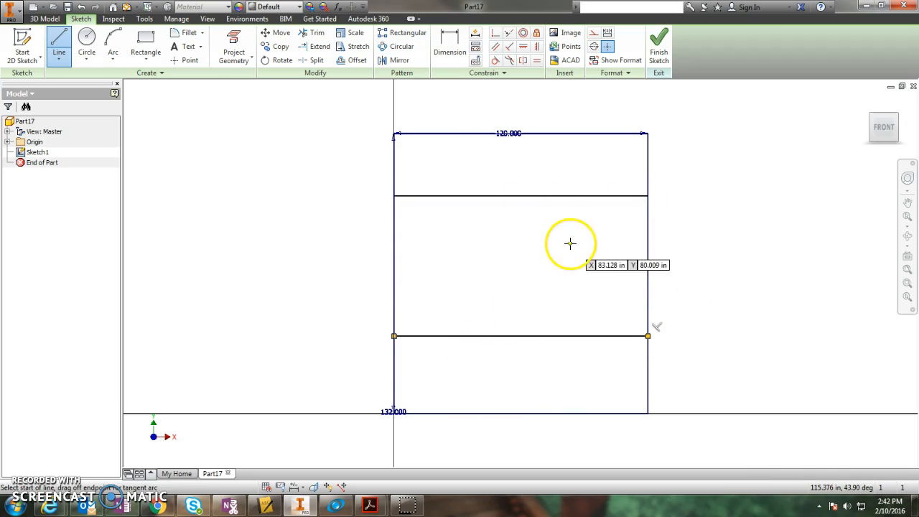
{"action": "left_click", "coordinate": [449, 45]}
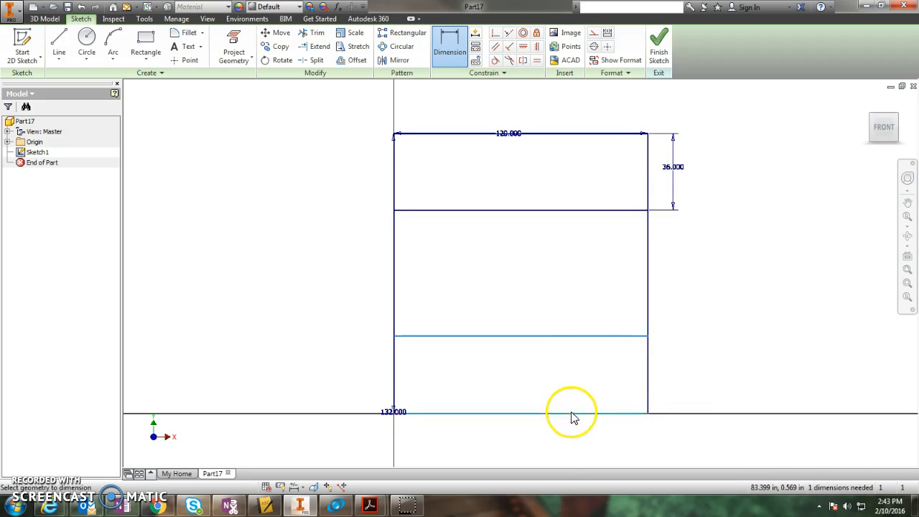
{"action": "left_click", "coordinate": [679, 374]}
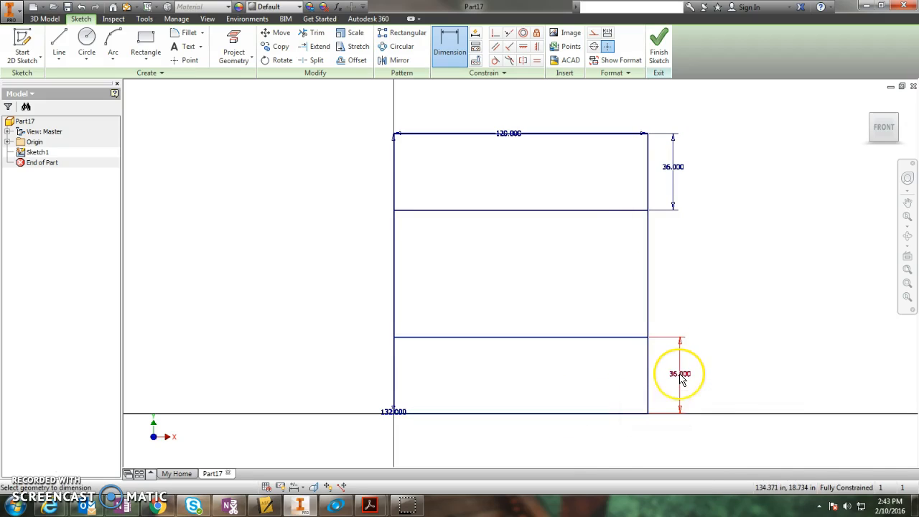
{"action": "mouse_move", "coordinate": [664, 378]}
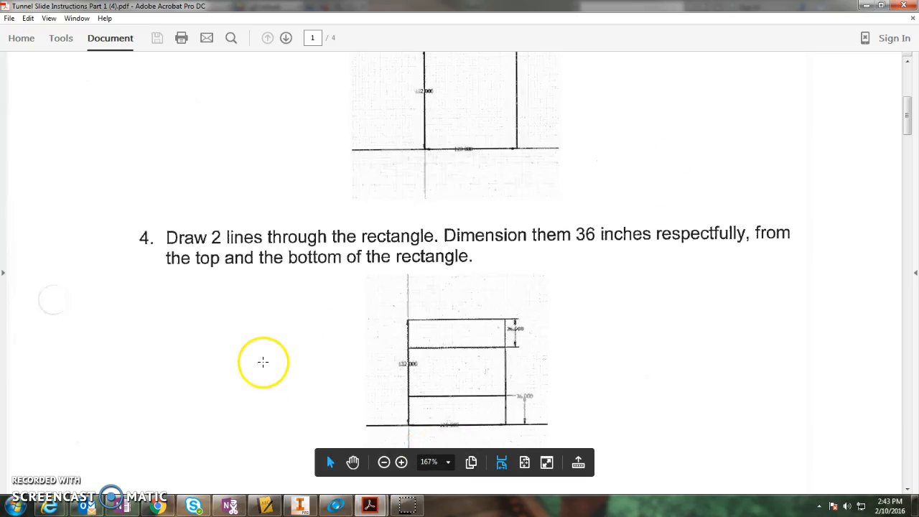
Scroll the PDF to step 5 and highlight the sentence about lines that won't trim.
{"action": "scroll", "scroll_direction": "down", "scroll_amount": 3}
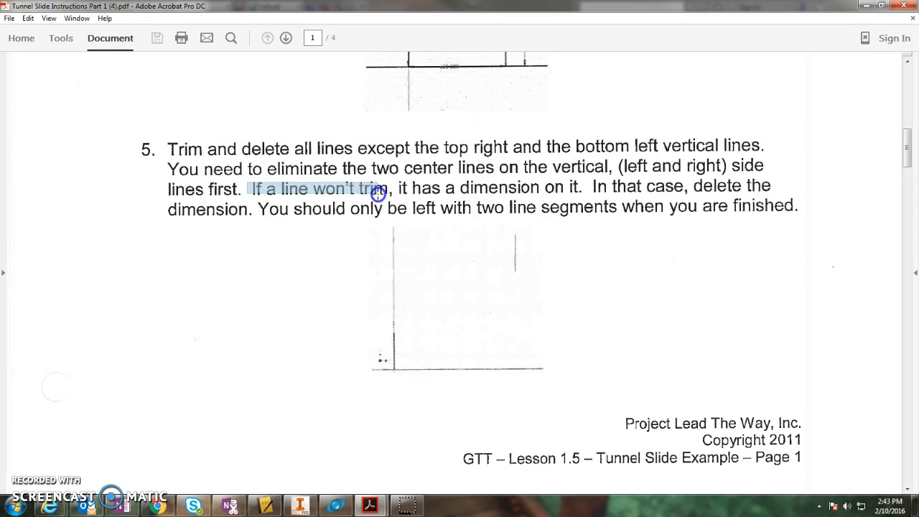
{"action": "left_click_drag", "start_coordinate": [377, 194], "coordinate": [696, 200]}
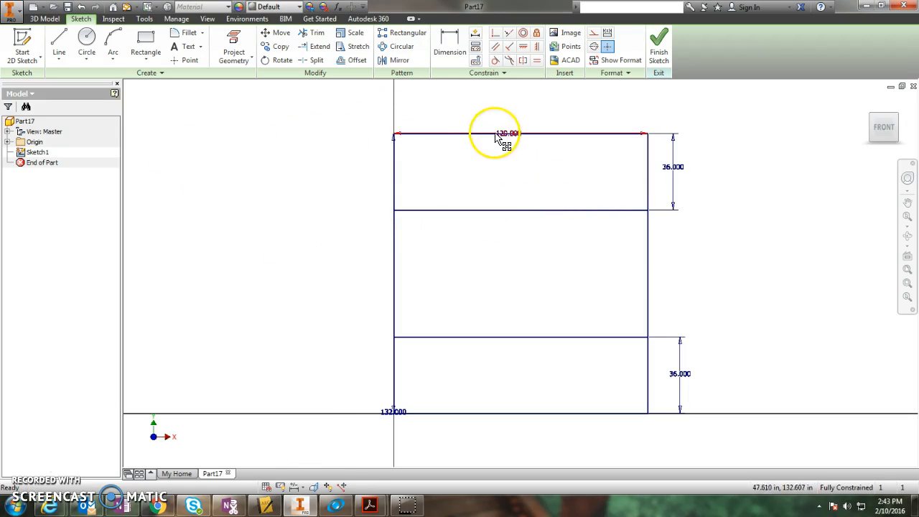
{"action": "mouse_move", "coordinate": [510, 197]}
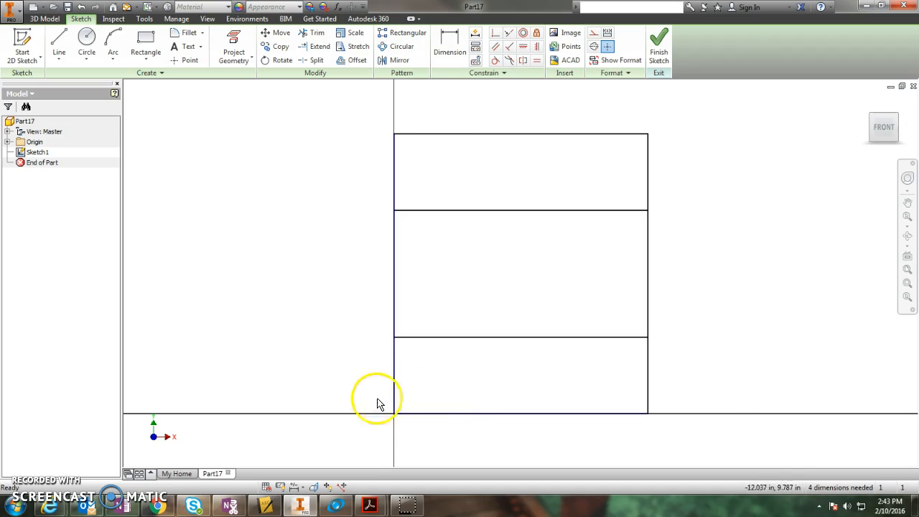
{"action": "mouse_move", "coordinate": [506, 298]}
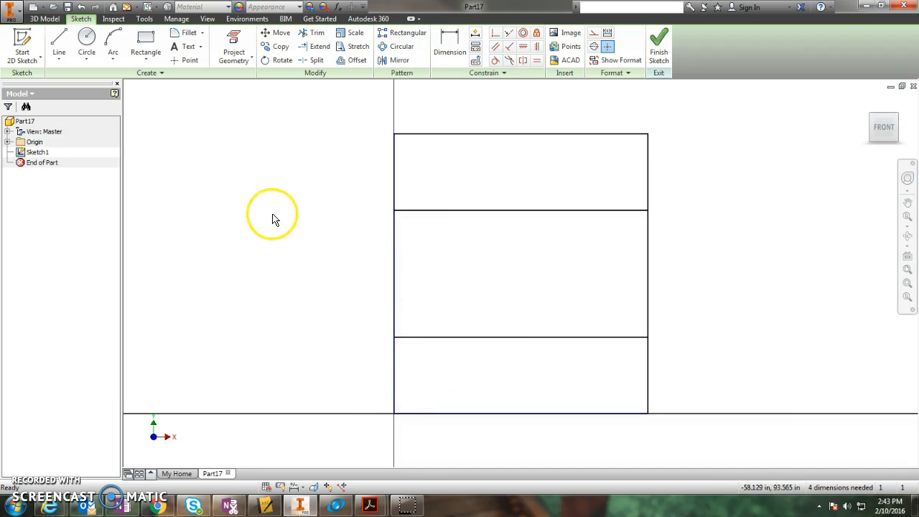
Trim the rectangle edges, leaving only an upper-right and a lower-left vertical segment.
{"action": "left_click", "coordinate": [319, 32]}
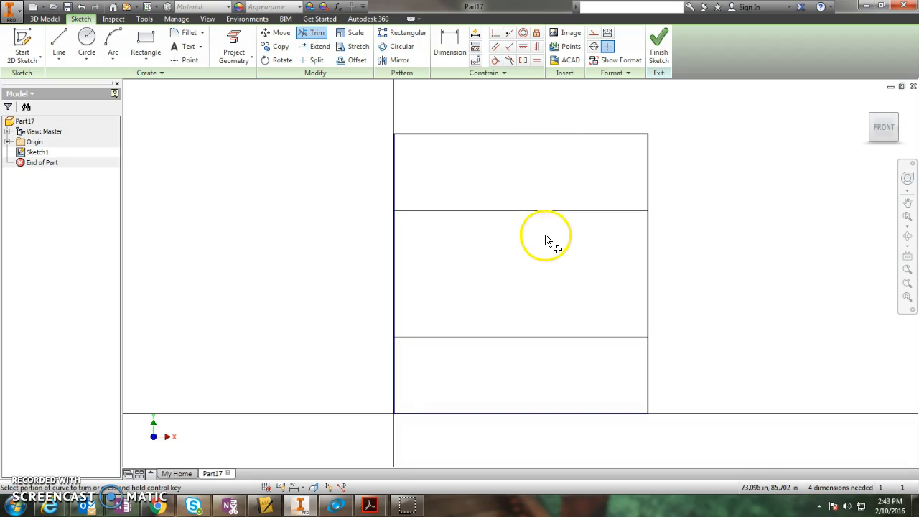
{"action": "mouse_move", "coordinate": [438, 226]}
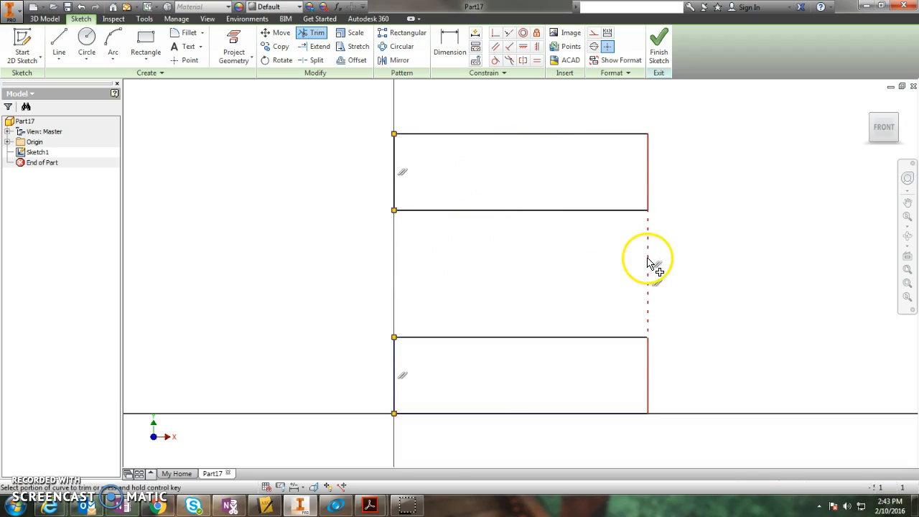
{"action": "left_click", "coordinate": [647, 259]}
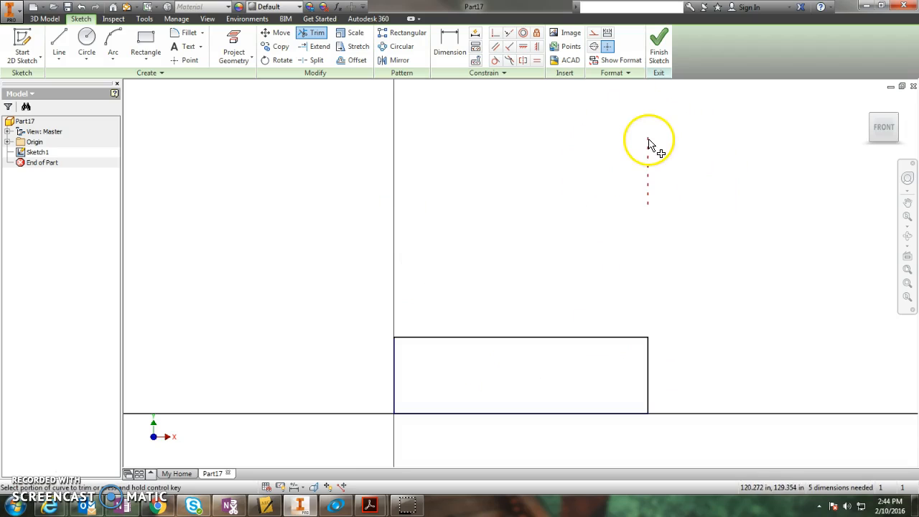
{"action": "left_click", "coordinate": [648, 141]}
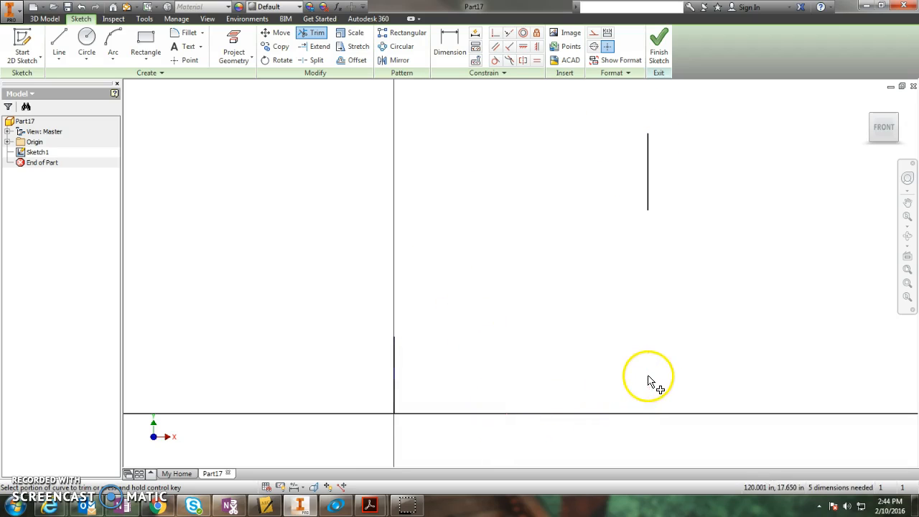
{"action": "mouse_move", "coordinate": [394, 376]}
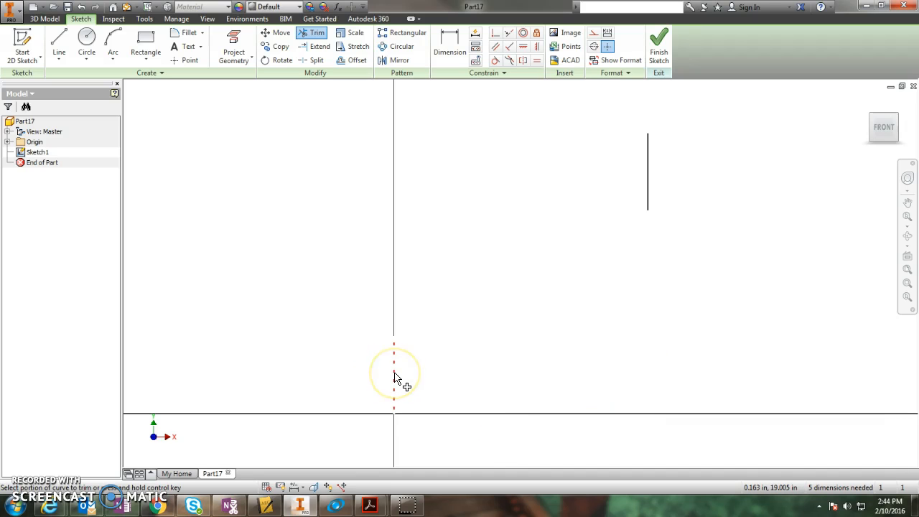
{"action": "left_click", "coordinate": [392, 373]}
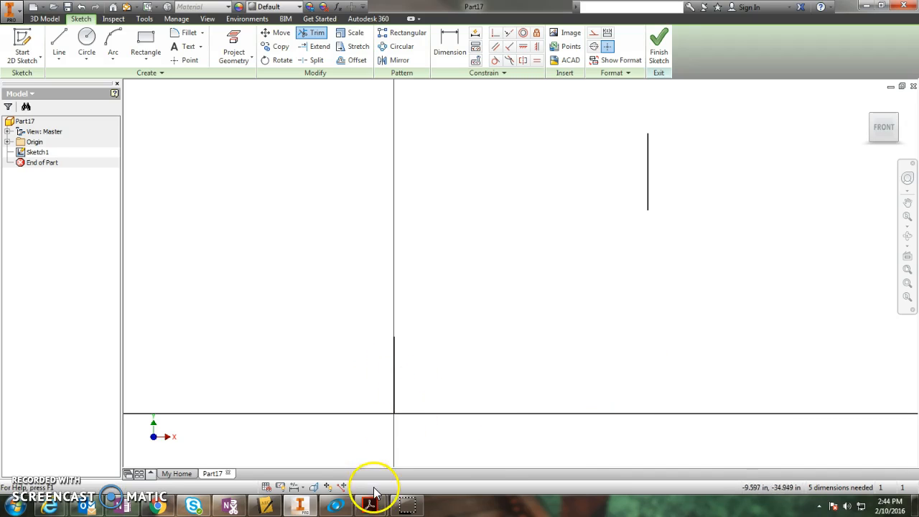
{"action": "left_click", "coordinate": [369, 504]}
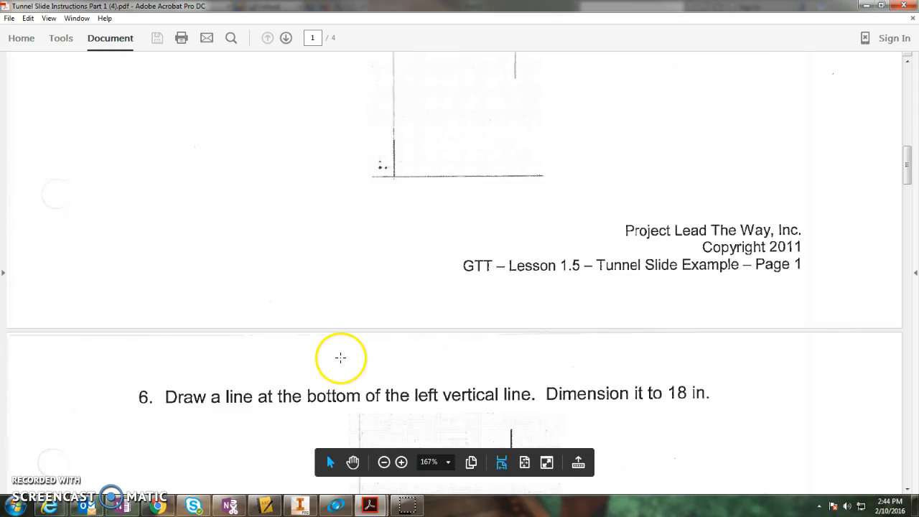
Scroll the instructions PDF down to step 6 and its sketch figure.
{"action": "scroll", "scroll_direction": "down", "scroll_amount": 3}
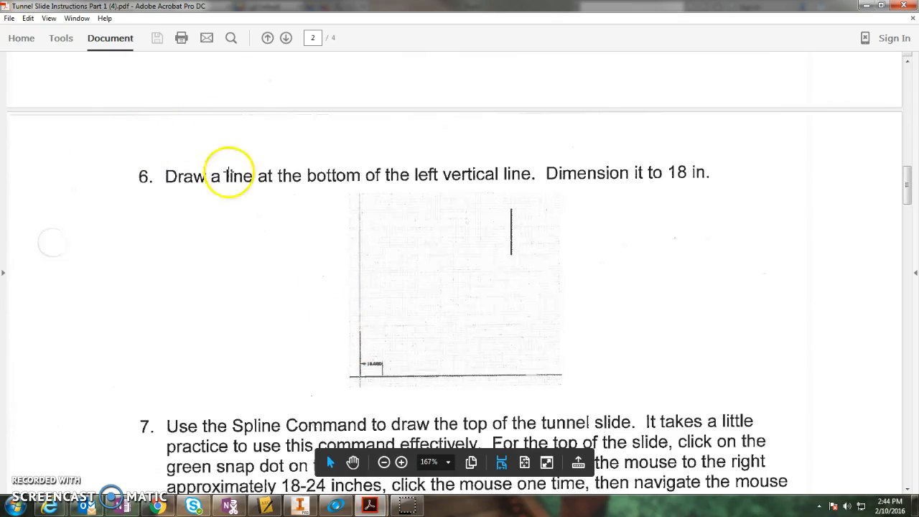
{"action": "mouse_move", "coordinate": [572, 178]}
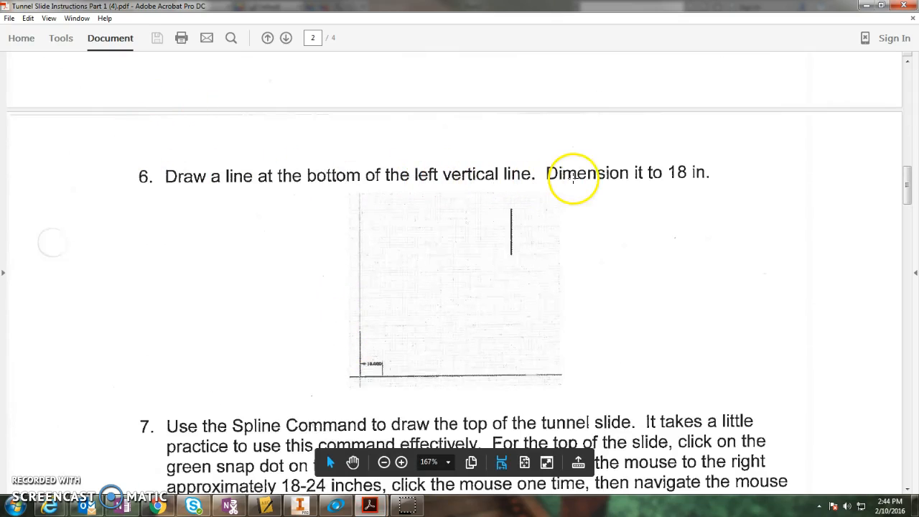
{"action": "mouse_move", "coordinate": [356, 378]}
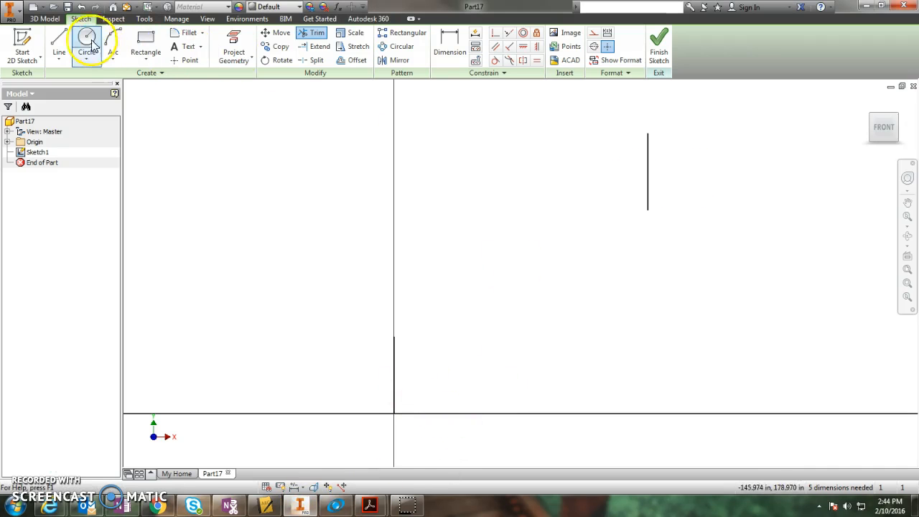
Draw an 18 in horizontal line from the bottom of the left vertical segment.
{"action": "left_click", "coordinate": [59, 39]}
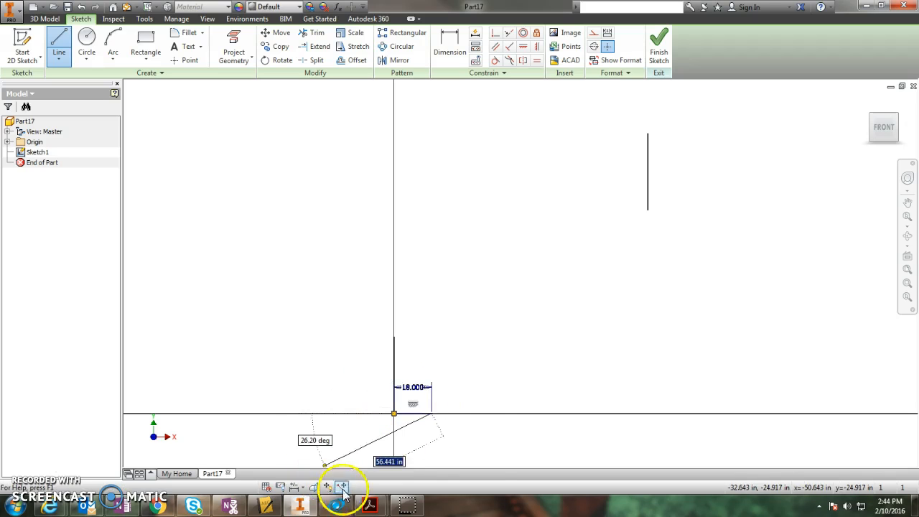
{"action": "left_click", "coordinate": [370, 506]}
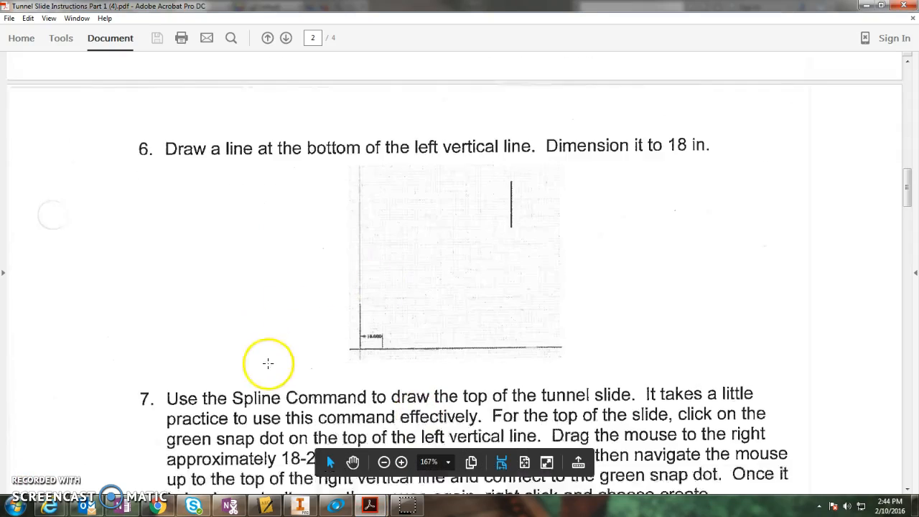
Scroll the PDF to show step 7 and its spline figure.
{"action": "scroll", "scroll_direction": "down", "scroll_amount": 3}
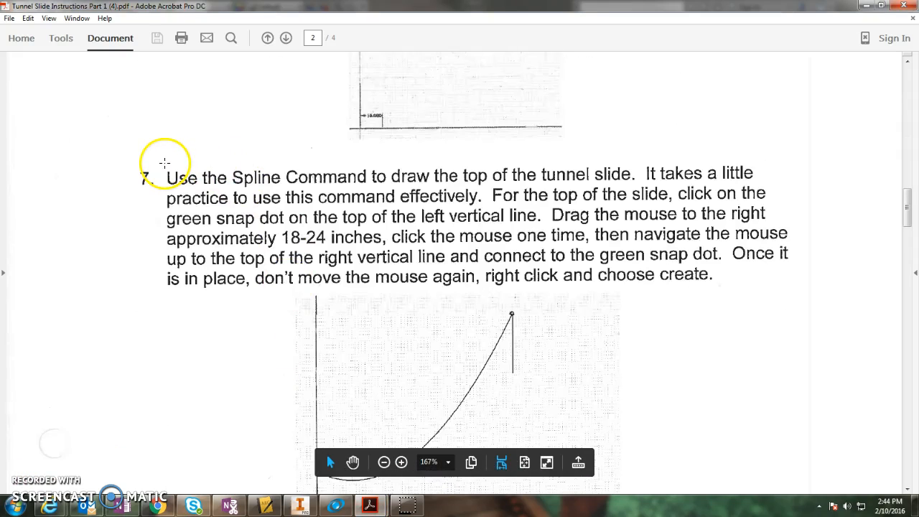
{"action": "scroll", "scroll_direction": "up", "scroll_amount": 3}
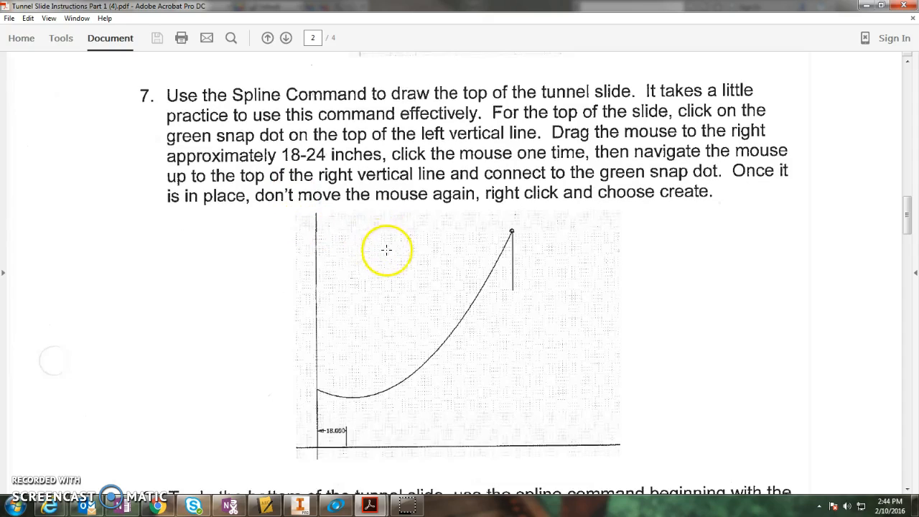
{"action": "mouse_move", "coordinate": [403, 475]}
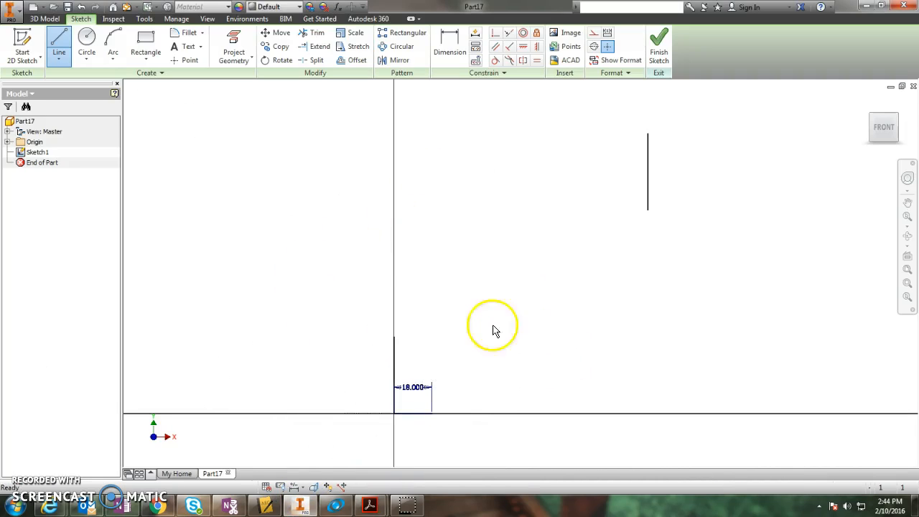
Draw control-vertex splines from the left lines up to the right vertical segment's endpoints.
{"action": "left_click", "coordinate": [58, 51]}
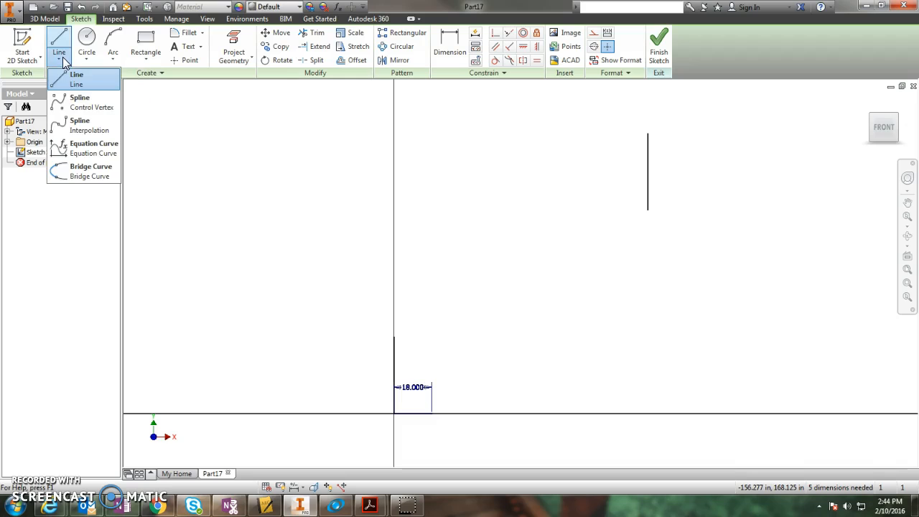
{"action": "mouse_move", "coordinate": [90, 107]}
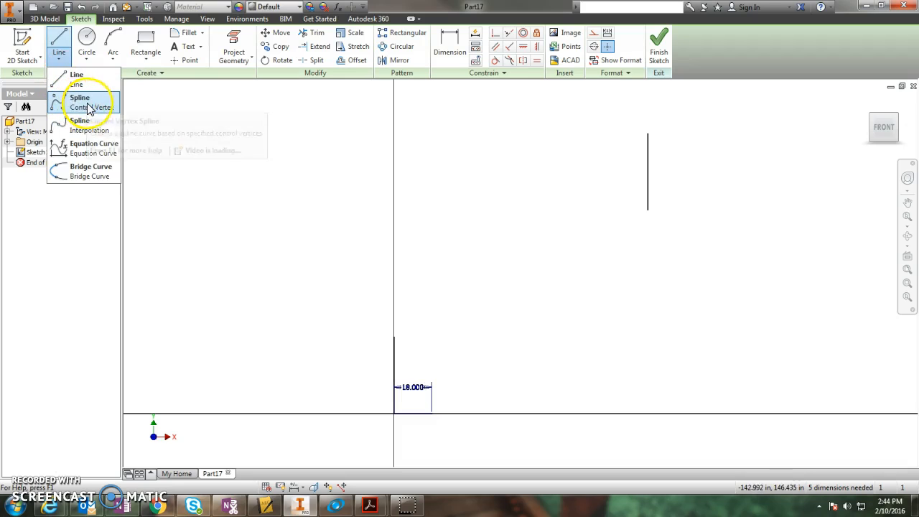
{"action": "mouse_move", "coordinate": [90, 107]}
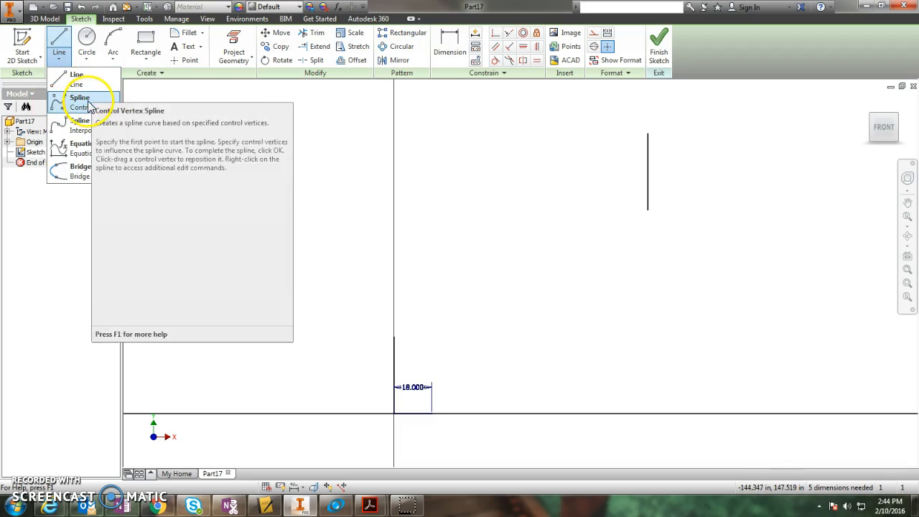
{"action": "left_click", "coordinate": [80, 107]}
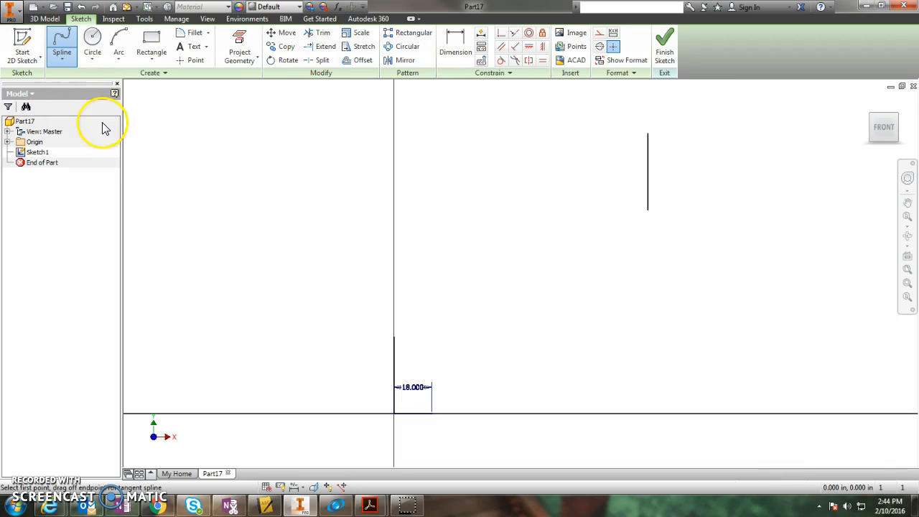
{"action": "mouse_move", "coordinate": [104, 128]}
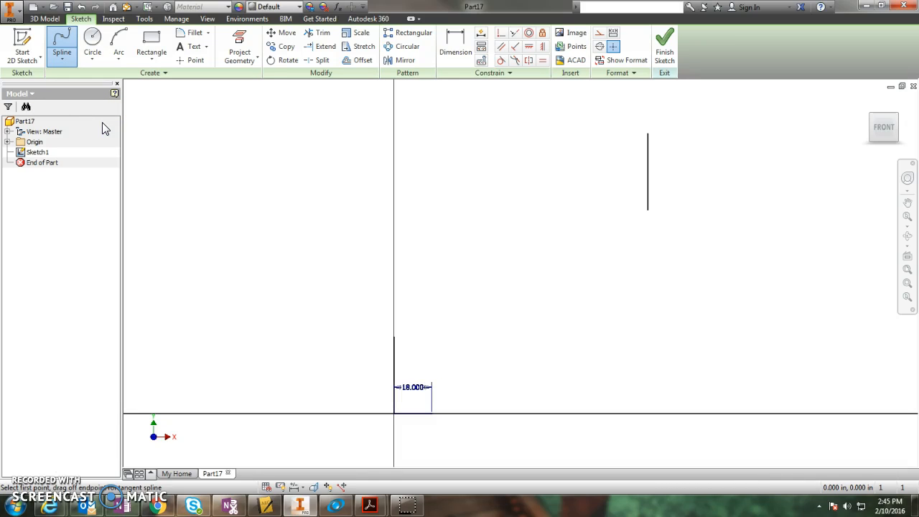
{"action": "left_click", "coordinate": [394, 338]}
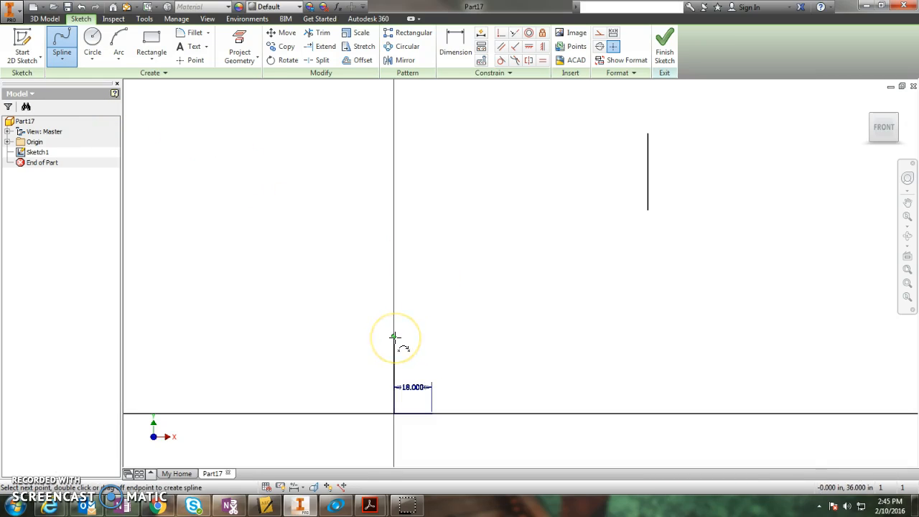
{"action": "mouse_move", "coordinate": [434, 335]}
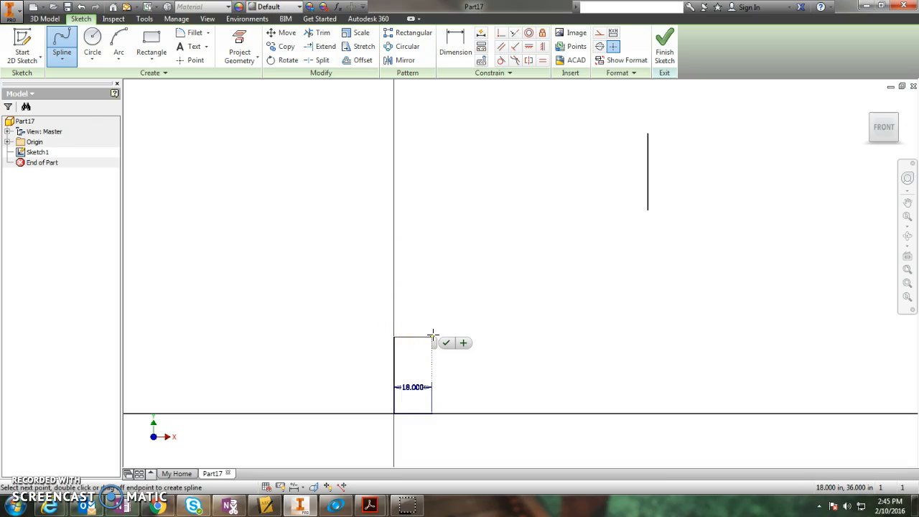
{"action": "left_click", "coordinate": [648, 133]}
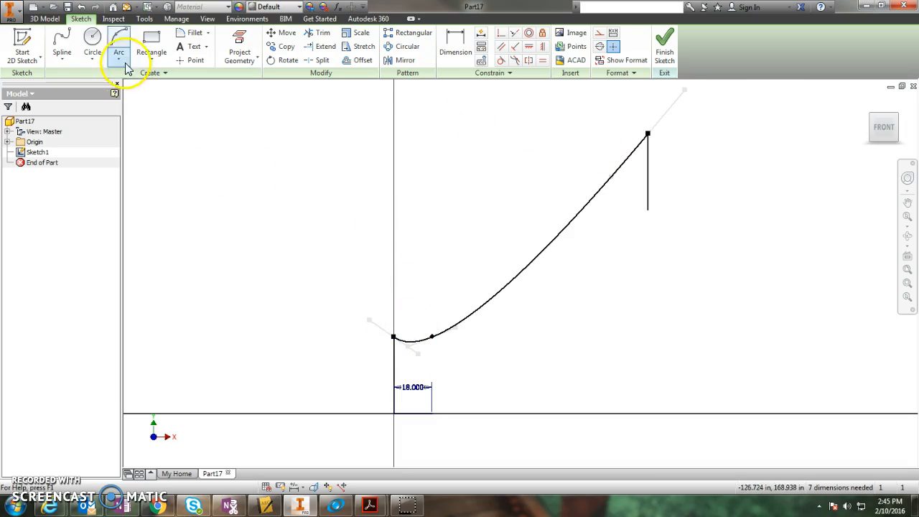
{"action": "left_click", "coordinate": [62, 44]}
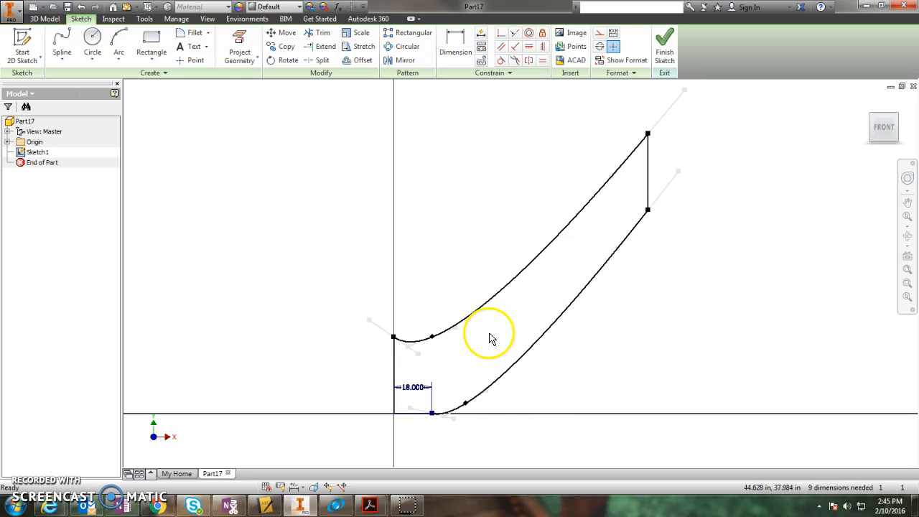
{"action": "mouse_move", "coordinate": [321, 388]}
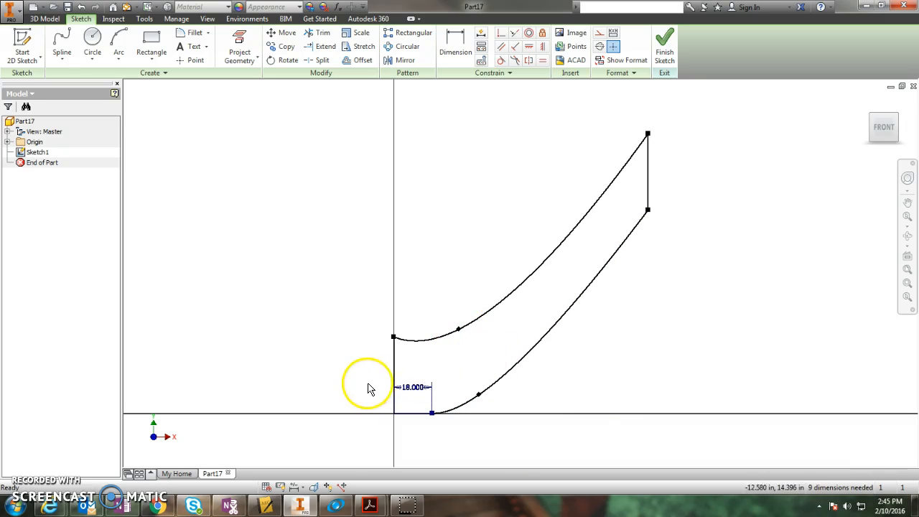
Finish Sketch1 and exit sketch editing.
{"action": "left_click", "coordinate": [664, 43]}
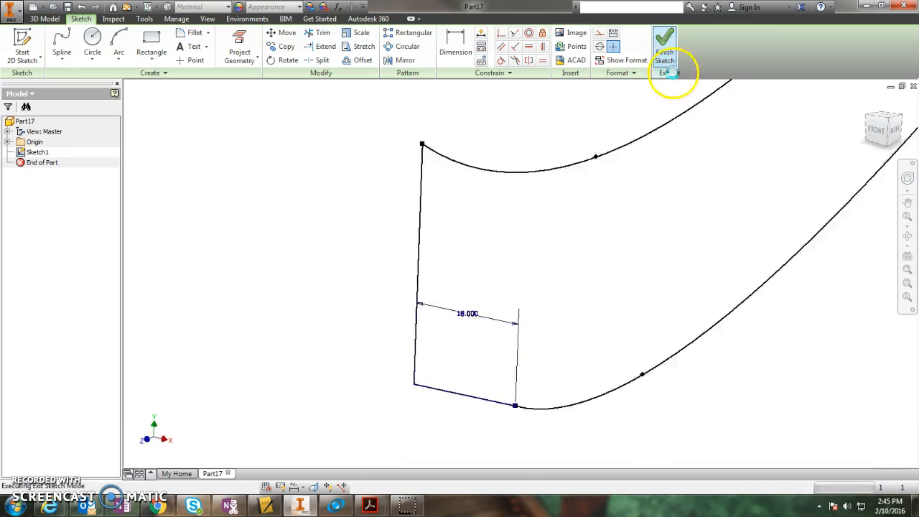
{"action": "left_click", "coordinate": [664, 47]}
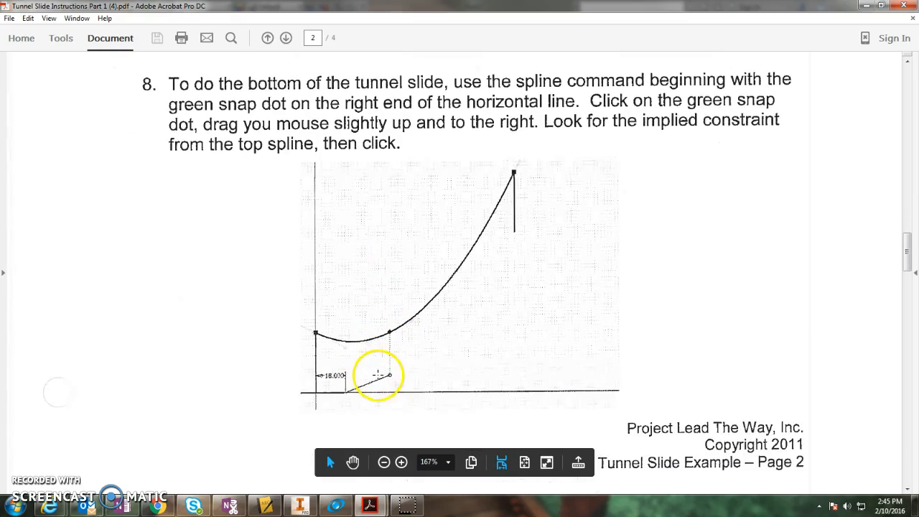
Read the PDF through step 12 on extruding 36 inches, then return to Inventor.
{"action": "left_click", "coordinate": [285, 37]}
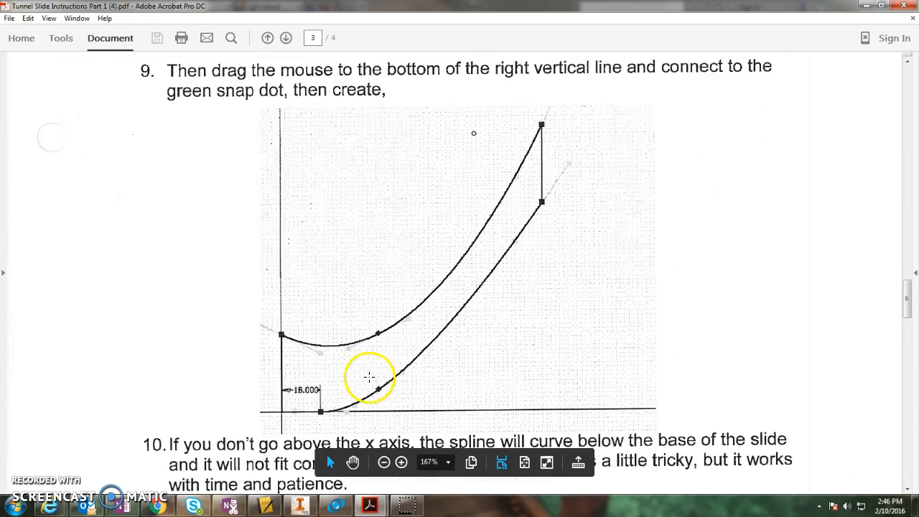
{"action": "mouse_move", "coordinate": [300, 384]}
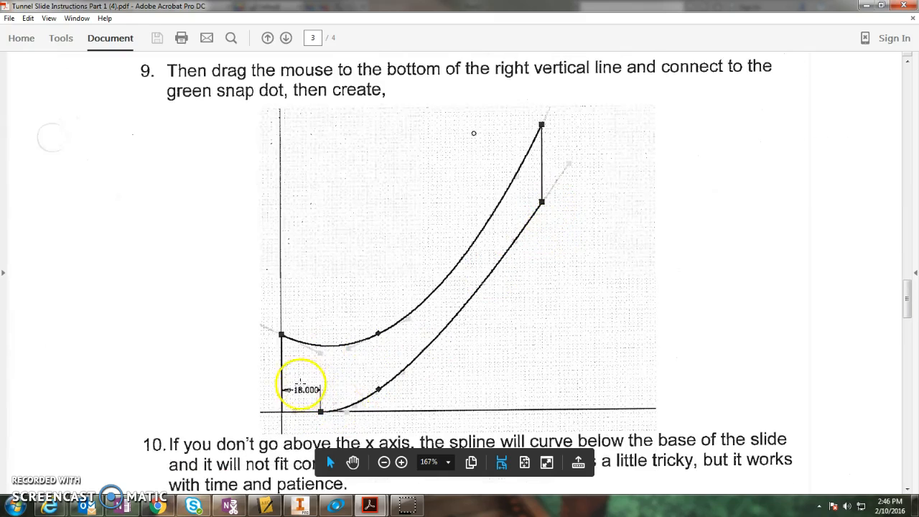
{"action": "scroll", "scroll_direction": "down", "scroll_amount": 3}
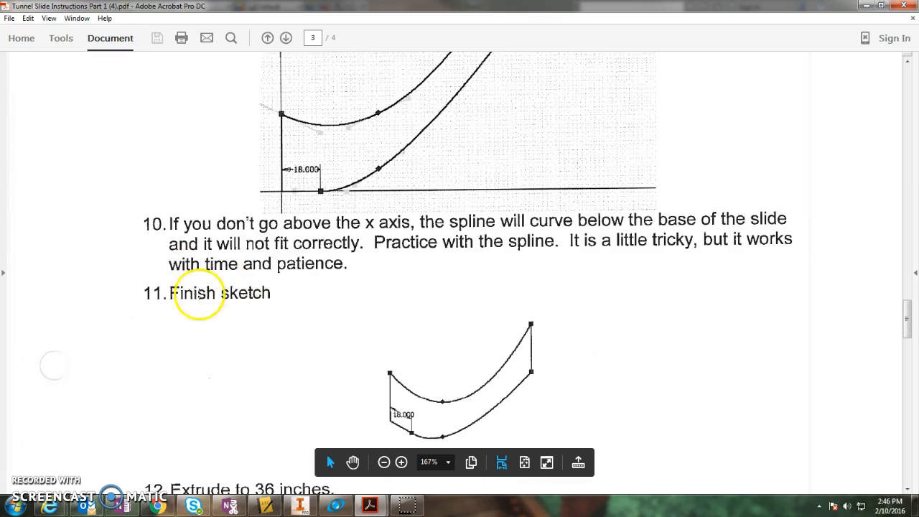
{"action": "scroll", "scroll_direction": "down", "scroll_amount": 3}
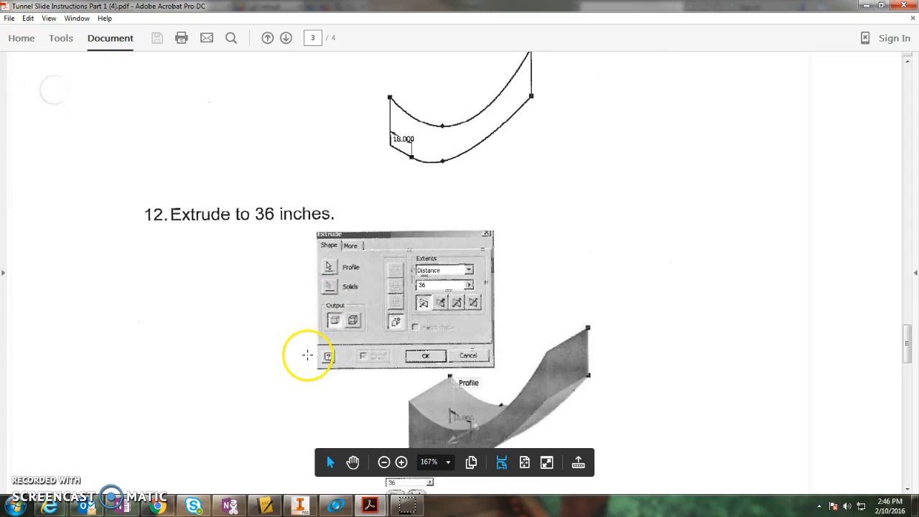
{"action": "scroll", "scroll_direction": "up", "scroll_amount": 3}
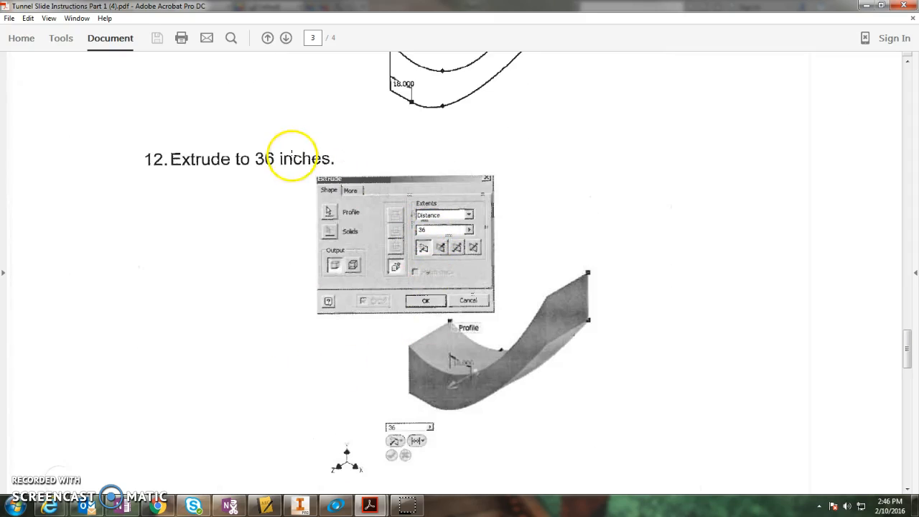
{"action": "left_click", "coordinate": [300, 505]}
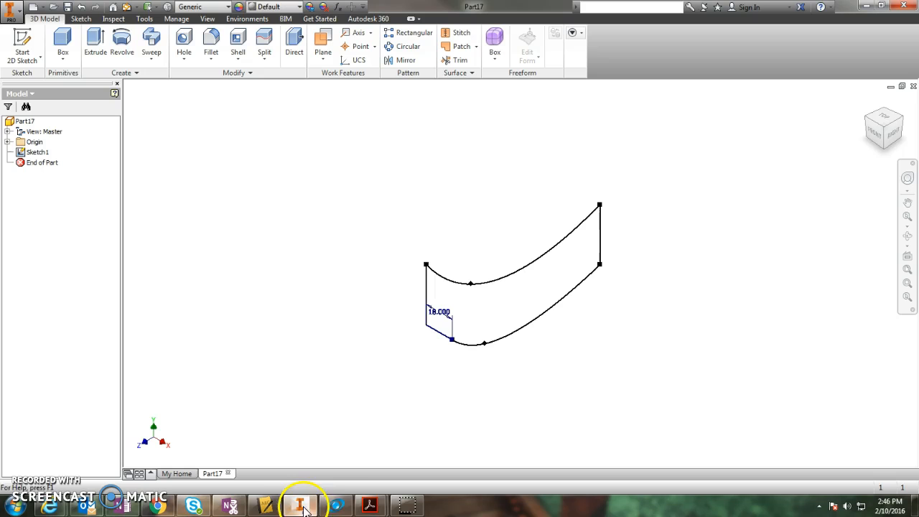
Extrude the closed spline slide outline 36 in into the solid Extrusion1.
{"action": "left_click", "coordinate": [95, 43]}
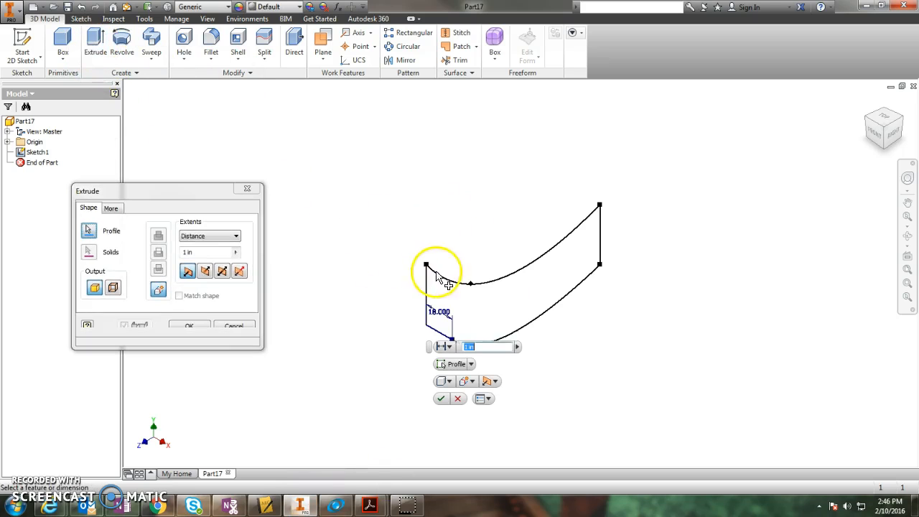
{"action": "left_click", "coordinate": [438, 277]}
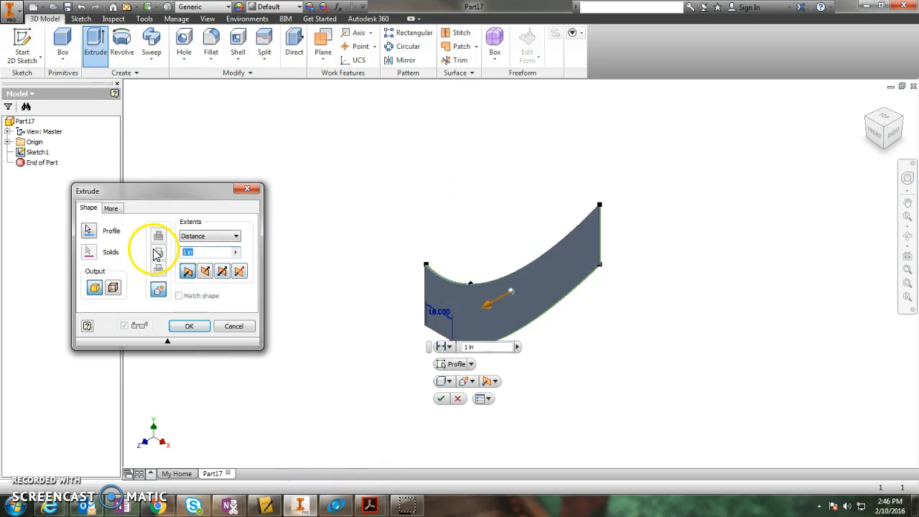
{"action": "left_click", "coordinate": [189, 326]}
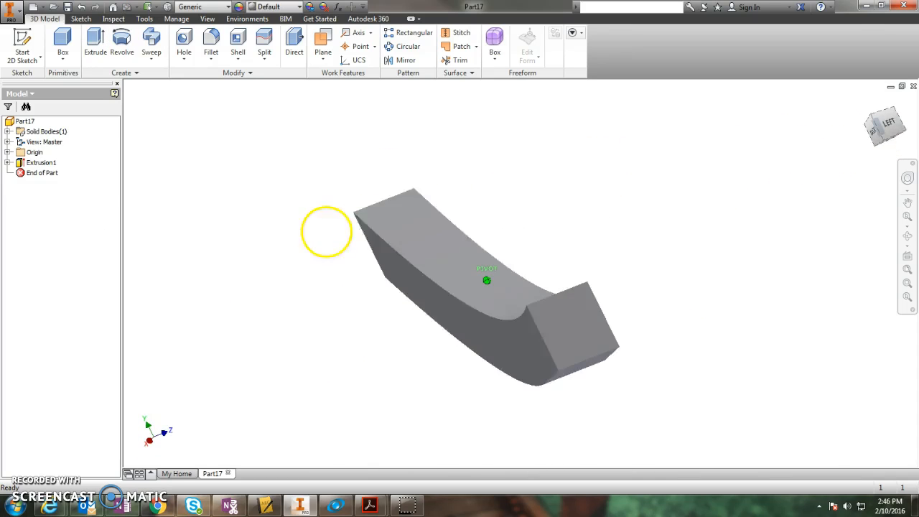
{"action": "left_click_drag", "start_coordinate": [327, 231], "coordinate": [728, 277]}
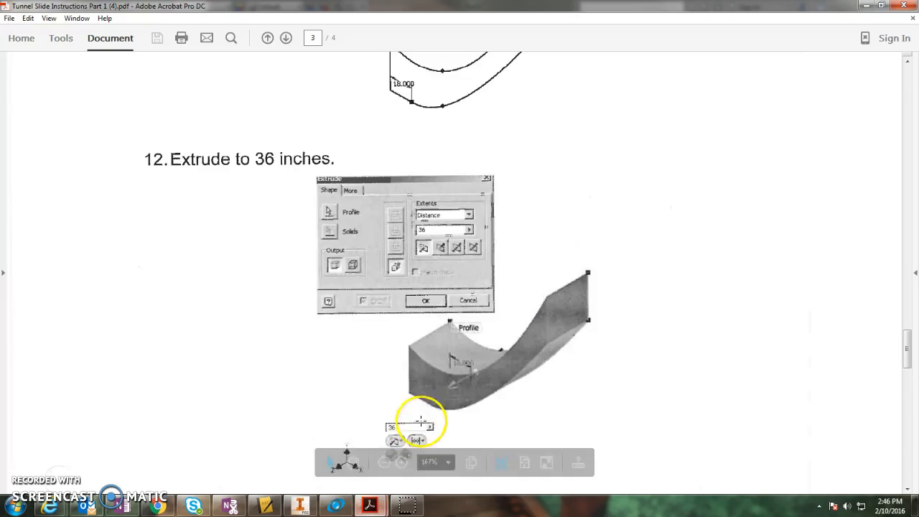
Go to page 4 for step 13's 3 in shell instructions.
{"action": "left_click", "coordinate": [286, 37]}
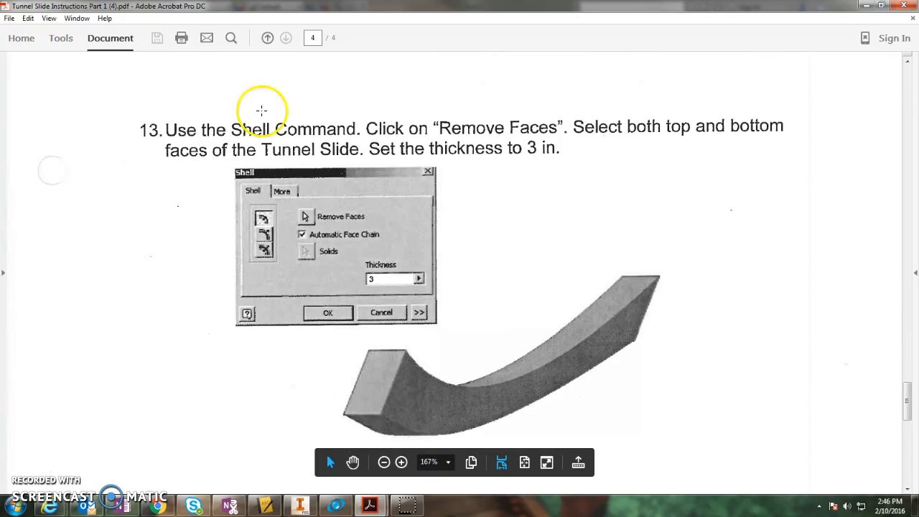
{"action": "mouse_move", "coordinate": [139, 103]}
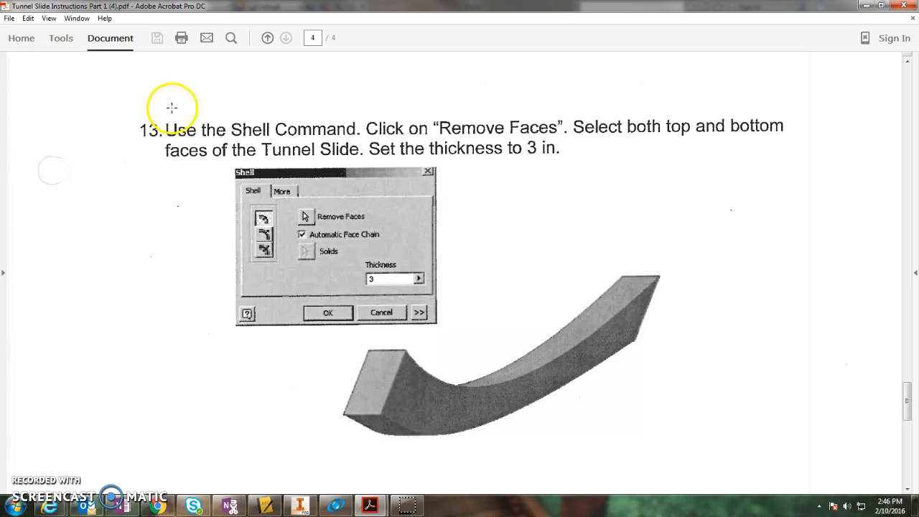
{"action": "mouse_move", "coordinate": [407, 127]}
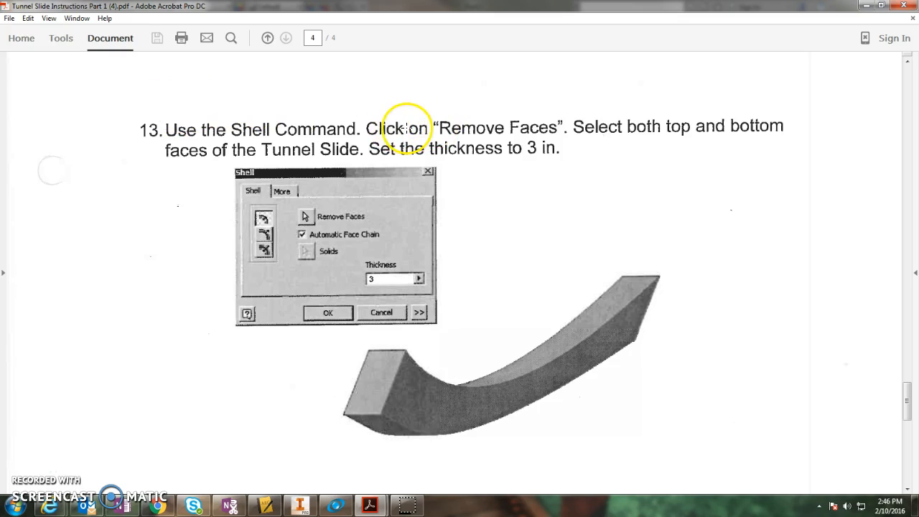
{"action": "mouse_move", "coordinate": [611, 149]}
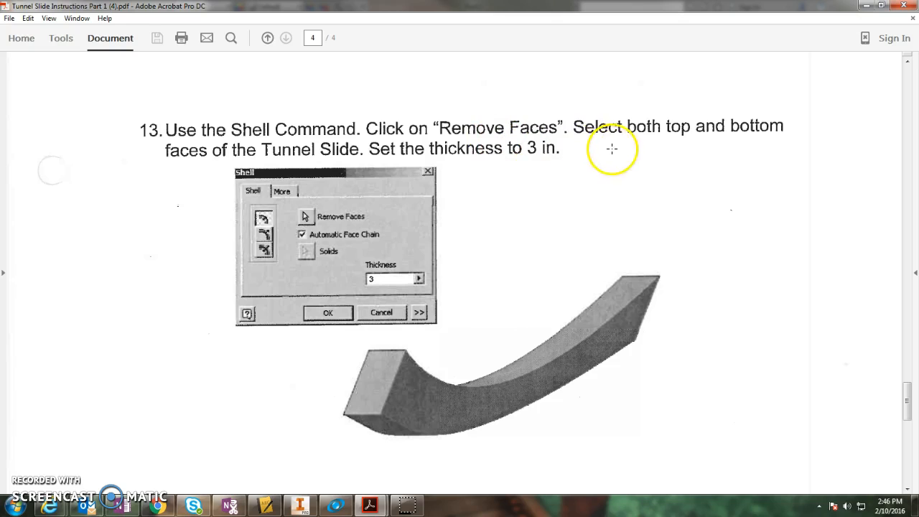
{"action": "mouse_move", "coordinate": [278, 149]}
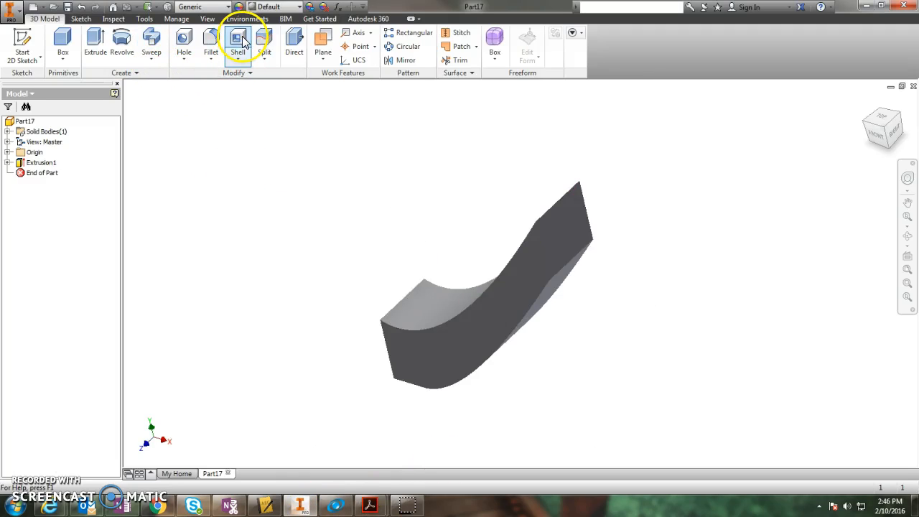
Shell the slide 3 in thick, removing the upper and lower end faces.
{"action": "left_click", "coordinate": [238, 43]}
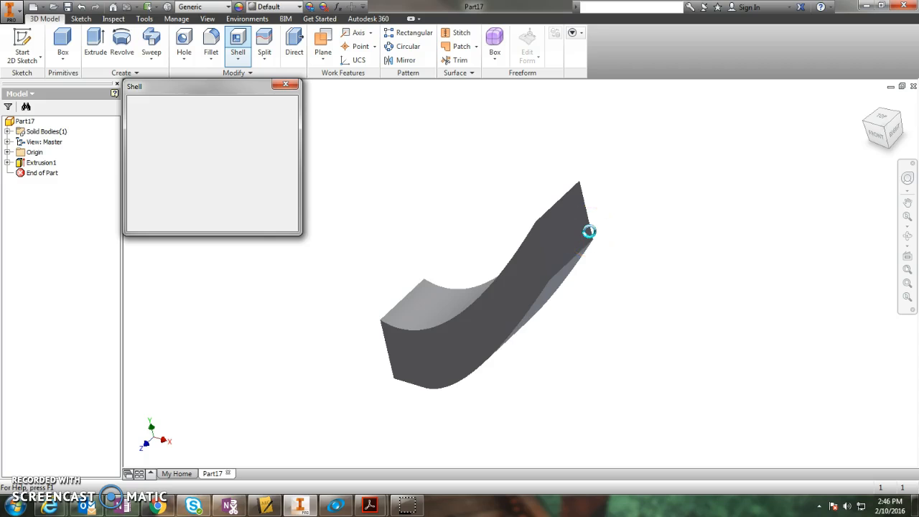
{"action": "left_click", "coordinate": [567, 223]}
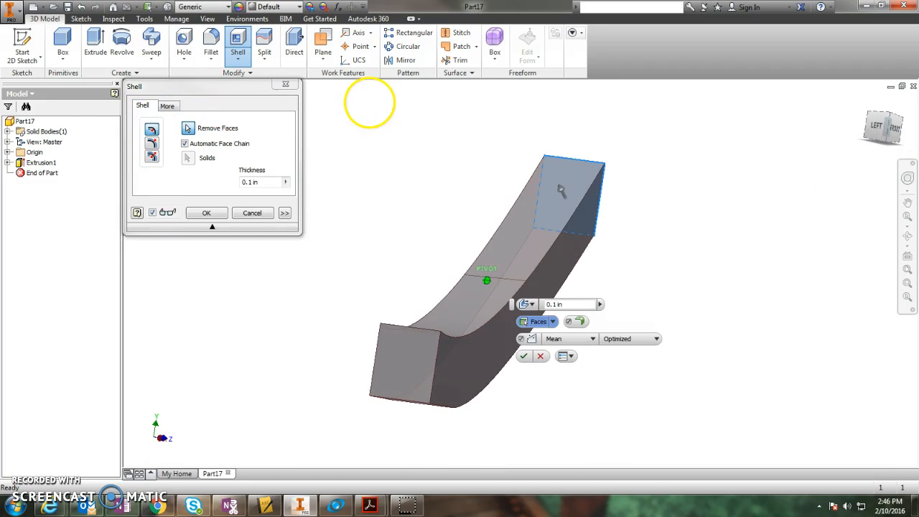
{"action": "left_click", "coordinate": [409, 363]}
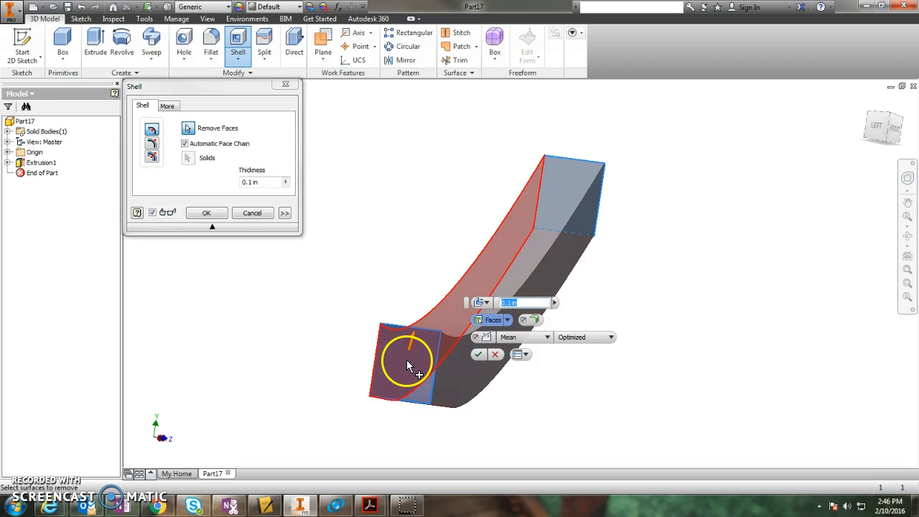
{"action": "left_click", "coordinate": [410, 363]}
{"action": "type", "text": "3"}
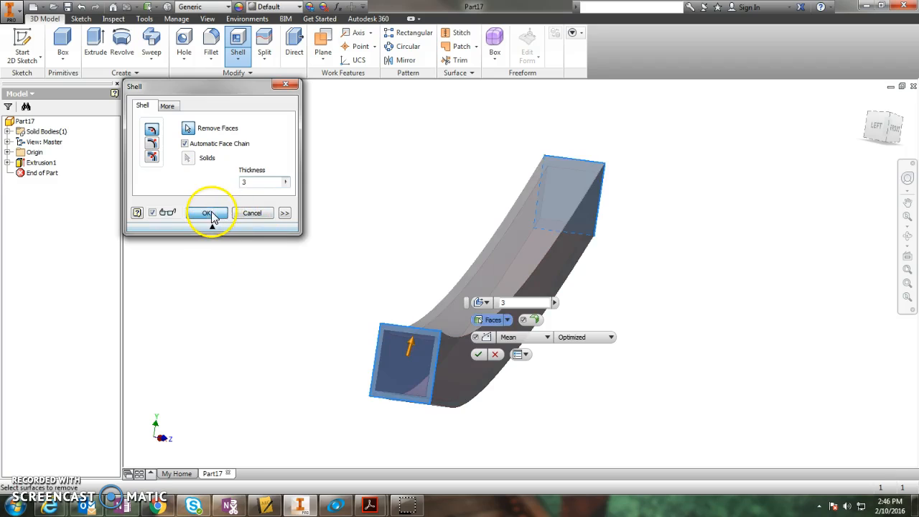
{"action": "left_click", "coordinate": [207, 212]}
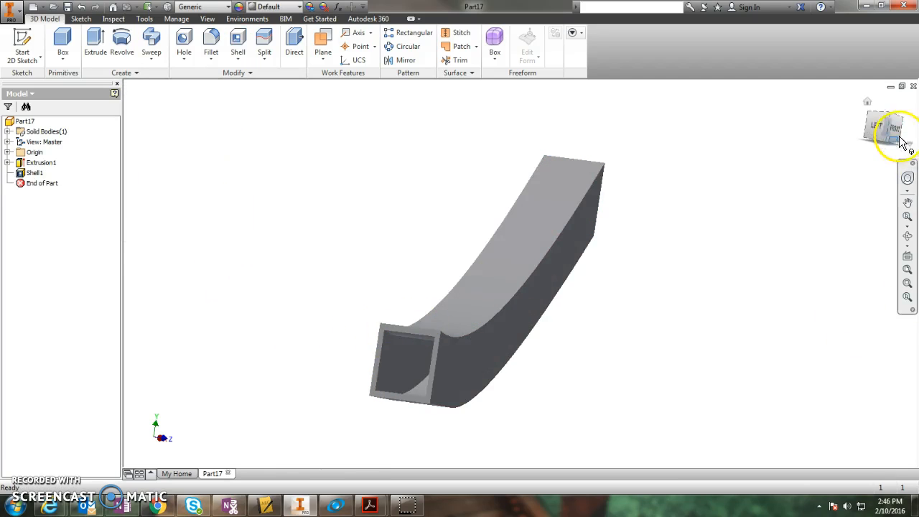
{"action": "left_click", "coordinate": [892, 127]}
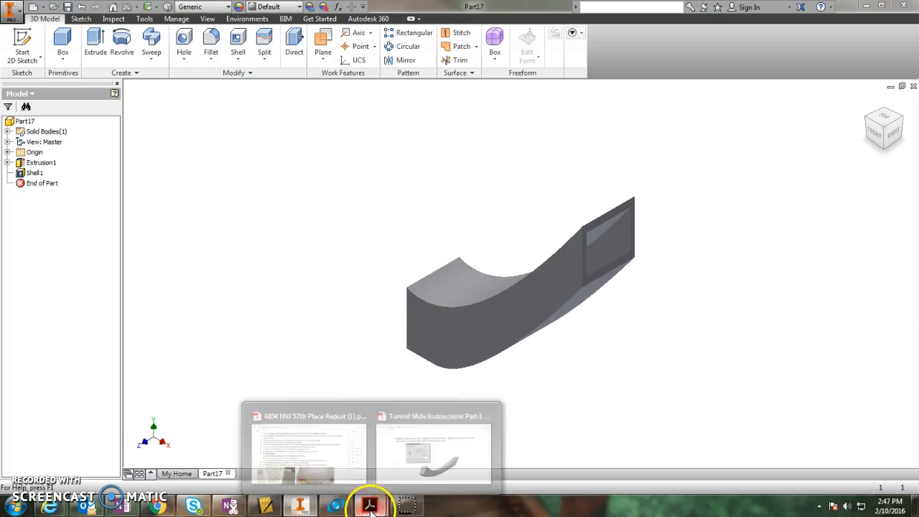
Scroll through step 14's shelled slide examples to the closing Success! line.
{"action": "left_click", "coordinate": [434, 452]}
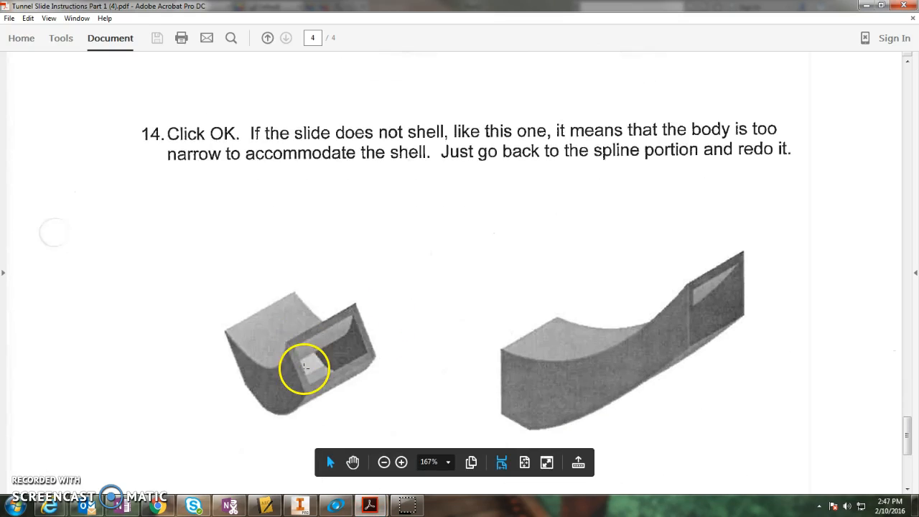
{"action": "scroll", "scroll_direction": "down", "scroll_amount": 3}
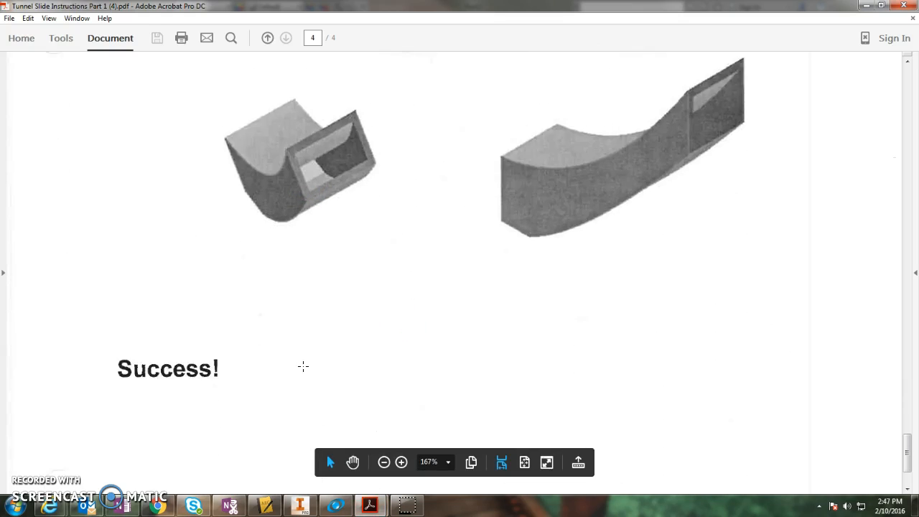
{"action": "mouse_move", "coordinate": [368, 505]}
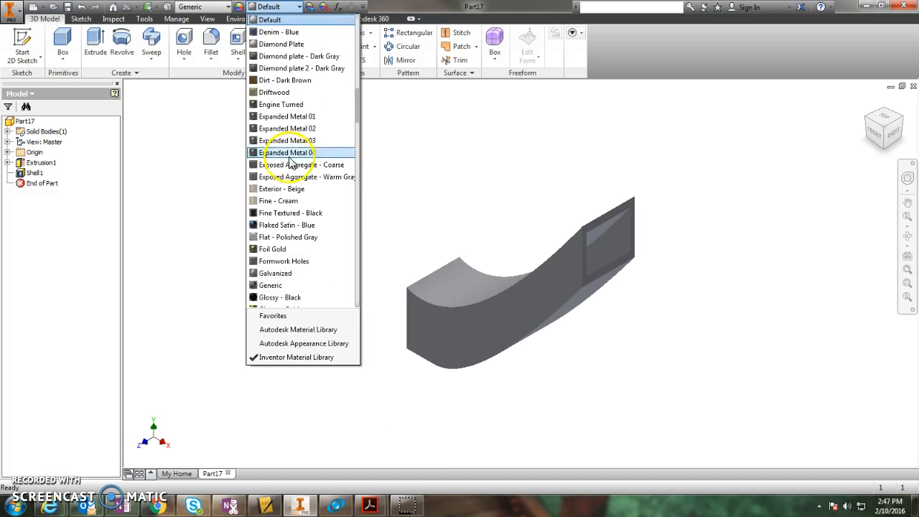
Give the slide the Light Red appearance and start Save As for Part17.
{"action": "scroll", "scroll_direction": "down", "scroll_amount": 3}
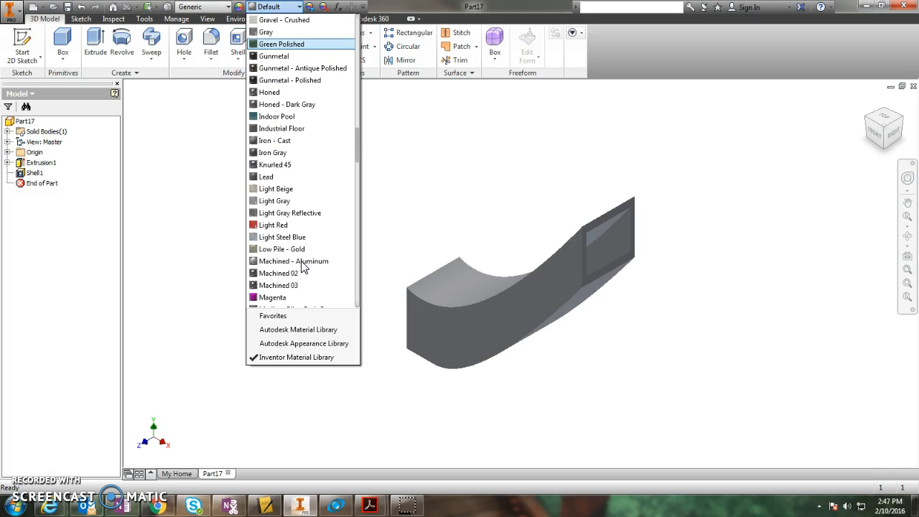
{"action": "left_click", "coordinate": [306, 291]}
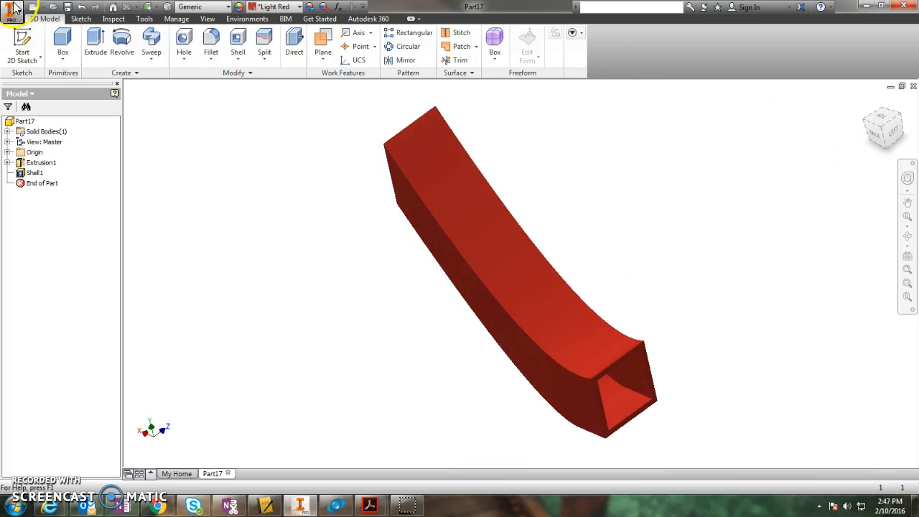
{"action": "left_click", "coordinate": [12, 13]}
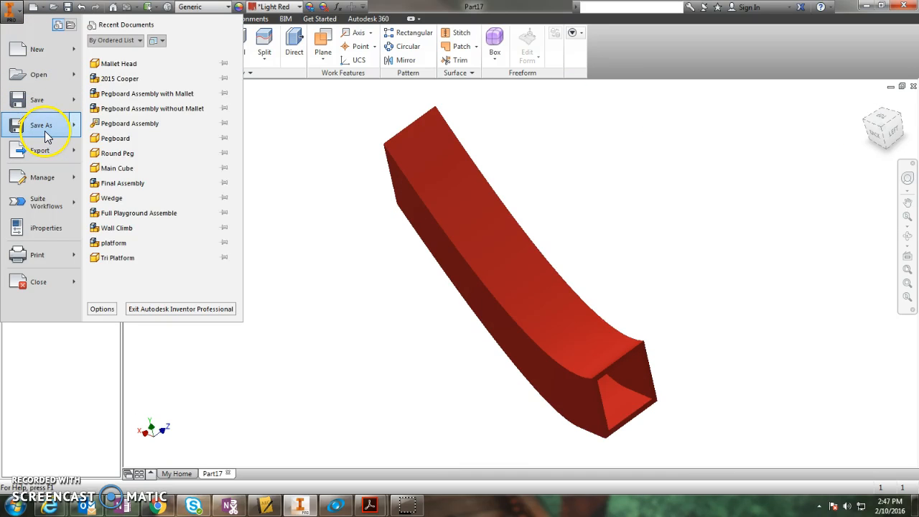
{"action": "left_click", "coordinate": [41, 124]}
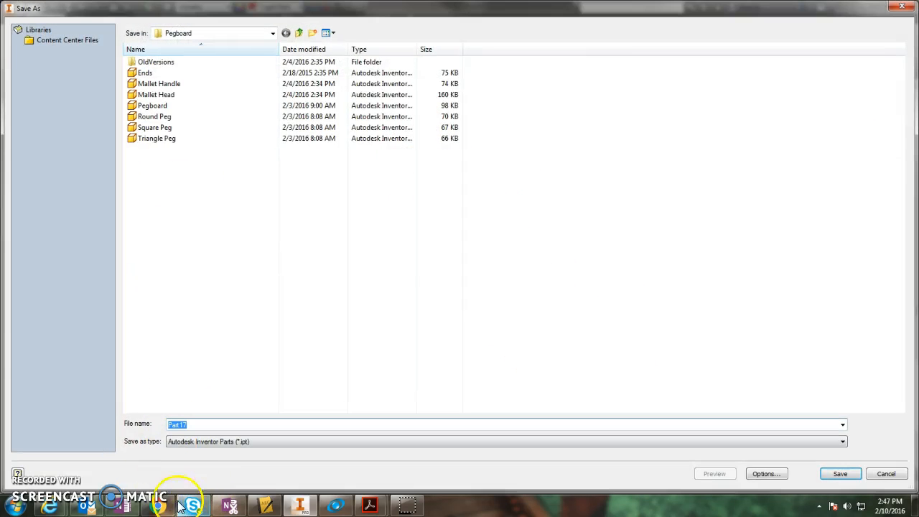